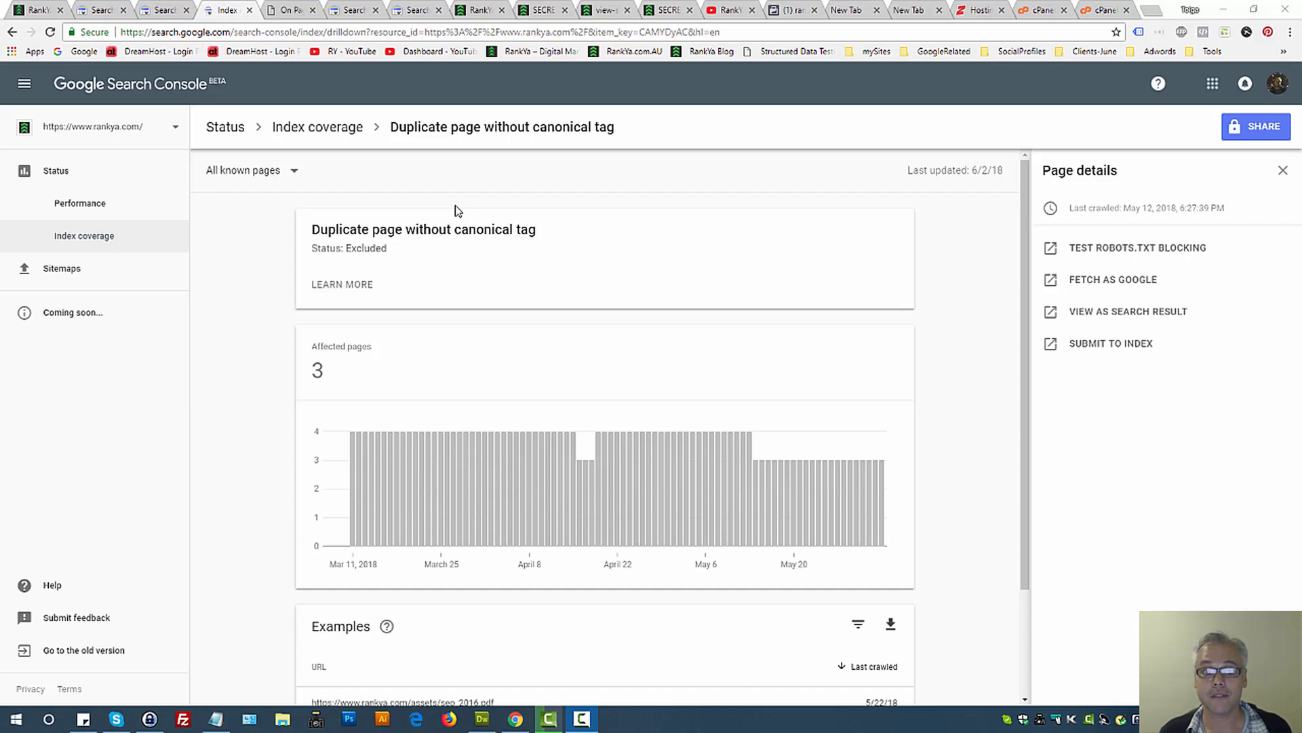
{"action": "mouse_move", "coordinate": [501, 126]}
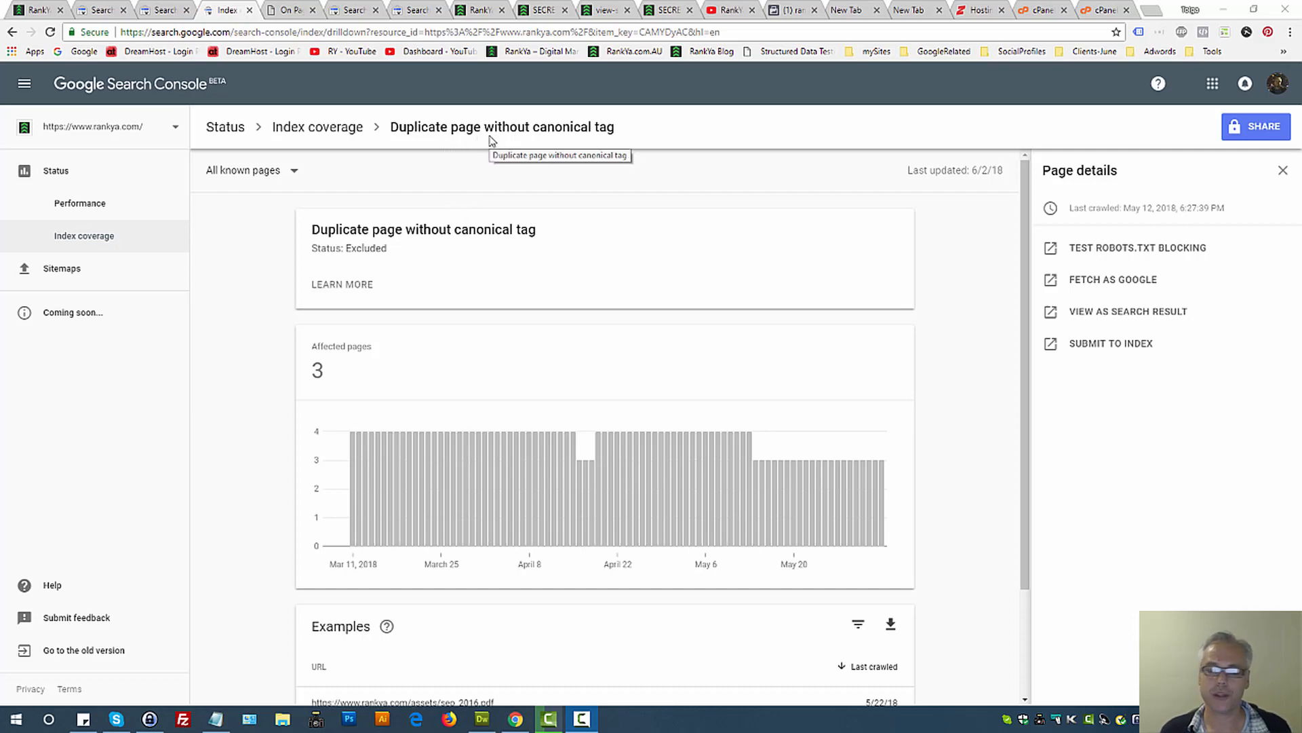
{"action": "mouse_move", "coordinate": [604, 196]}
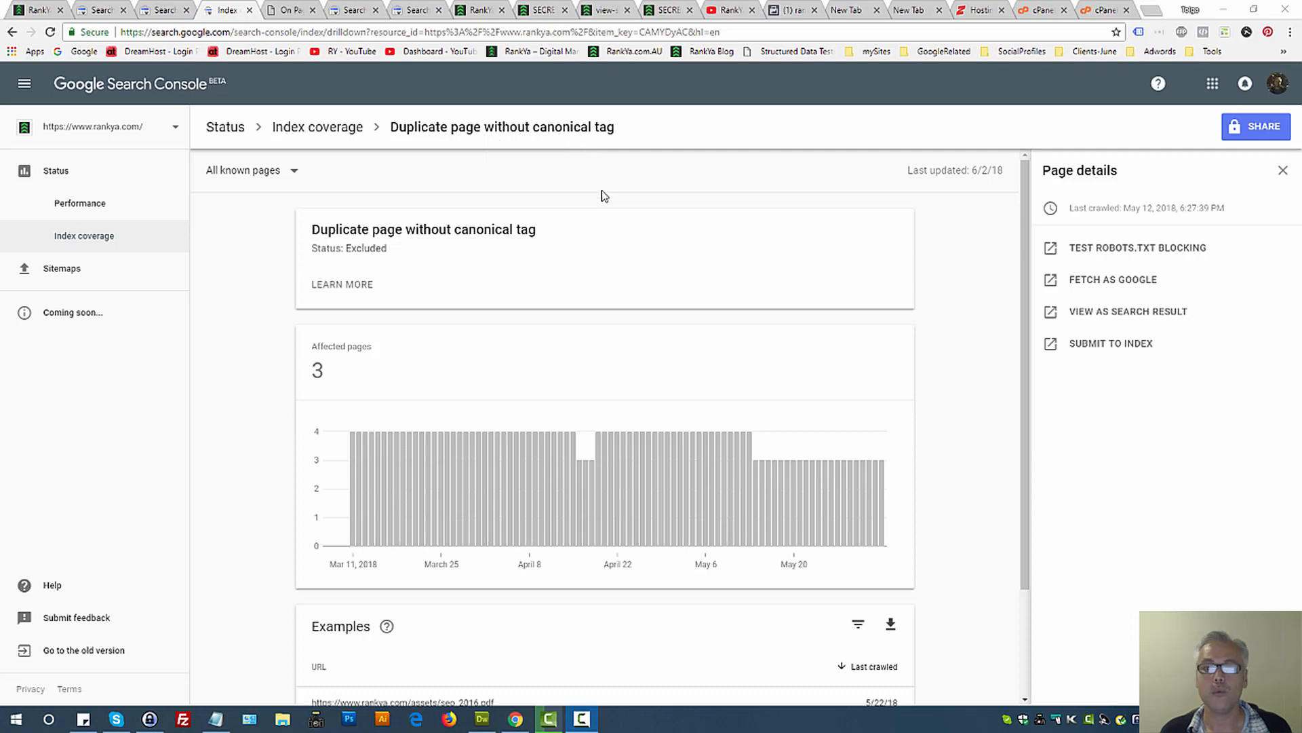
Scroll the duplicate-page report down to the three example PDF URLs
{"action": "scroll", "scroll_direction": "down", "scroll_amount": 3}
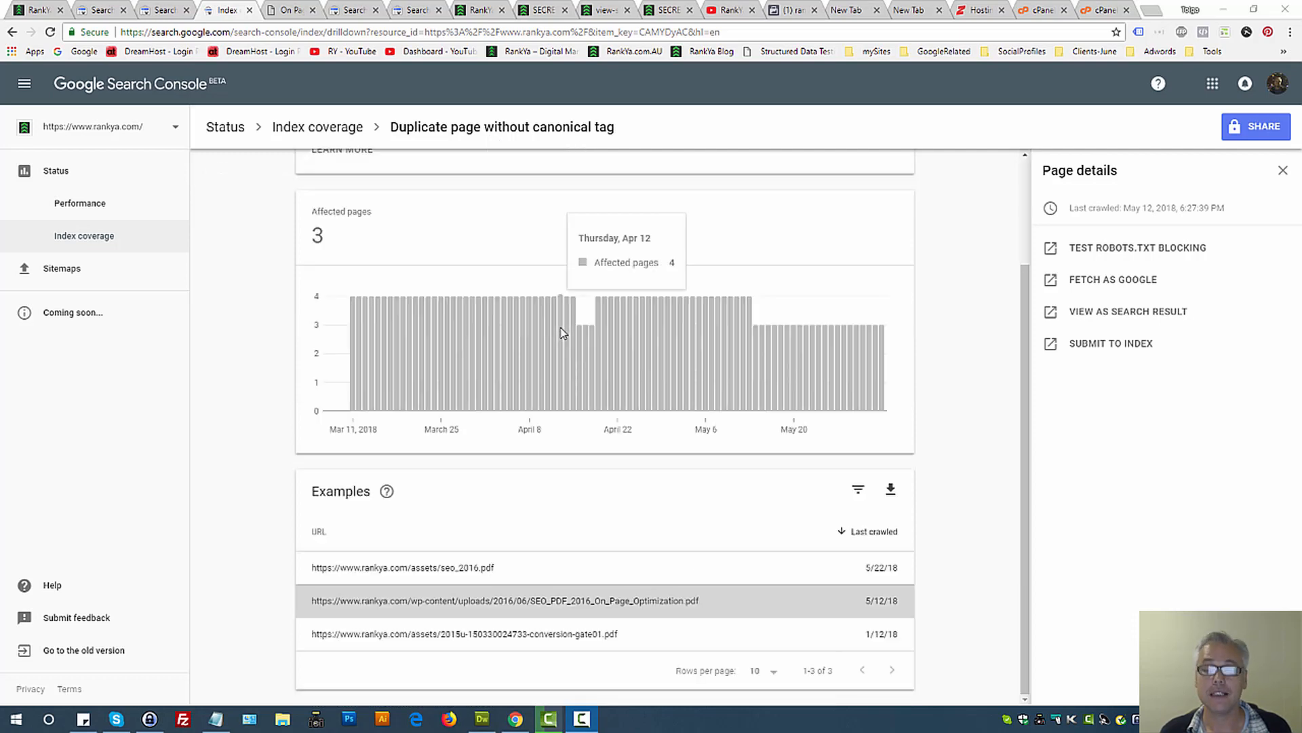
{"action": "mouse_move", "coordinate": [646, 439]}
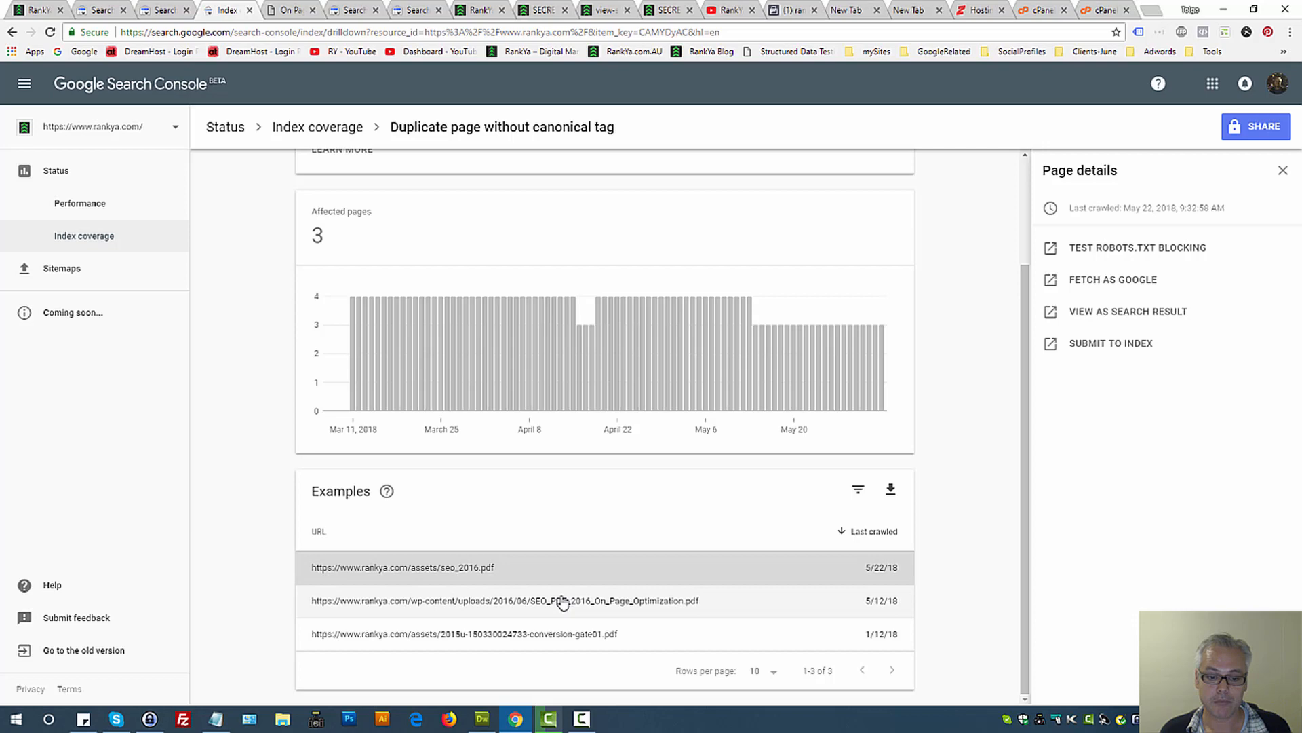
{"action": "mouse_move", "coordinate": [444, 573]}
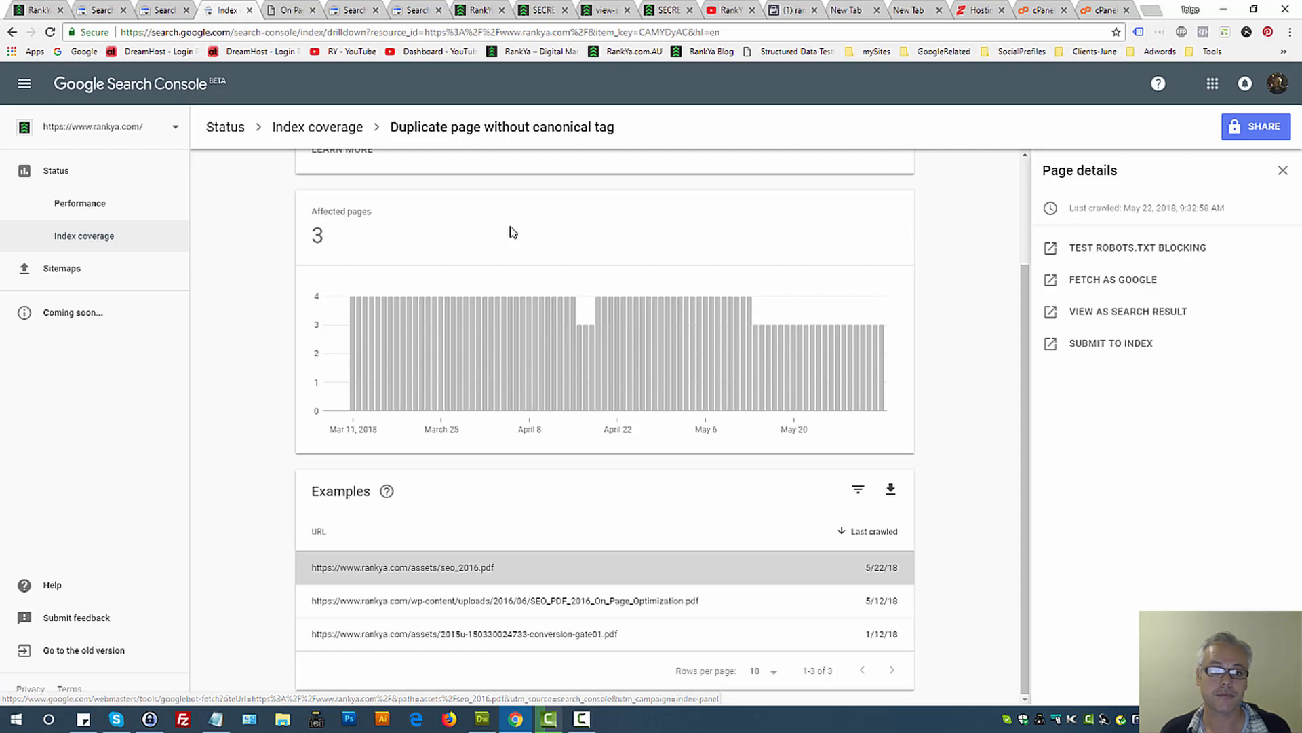
Fetch the seo_2016.pdf page as Google from its page details
{"action": "left_click", "coordinate": [349, 9]}
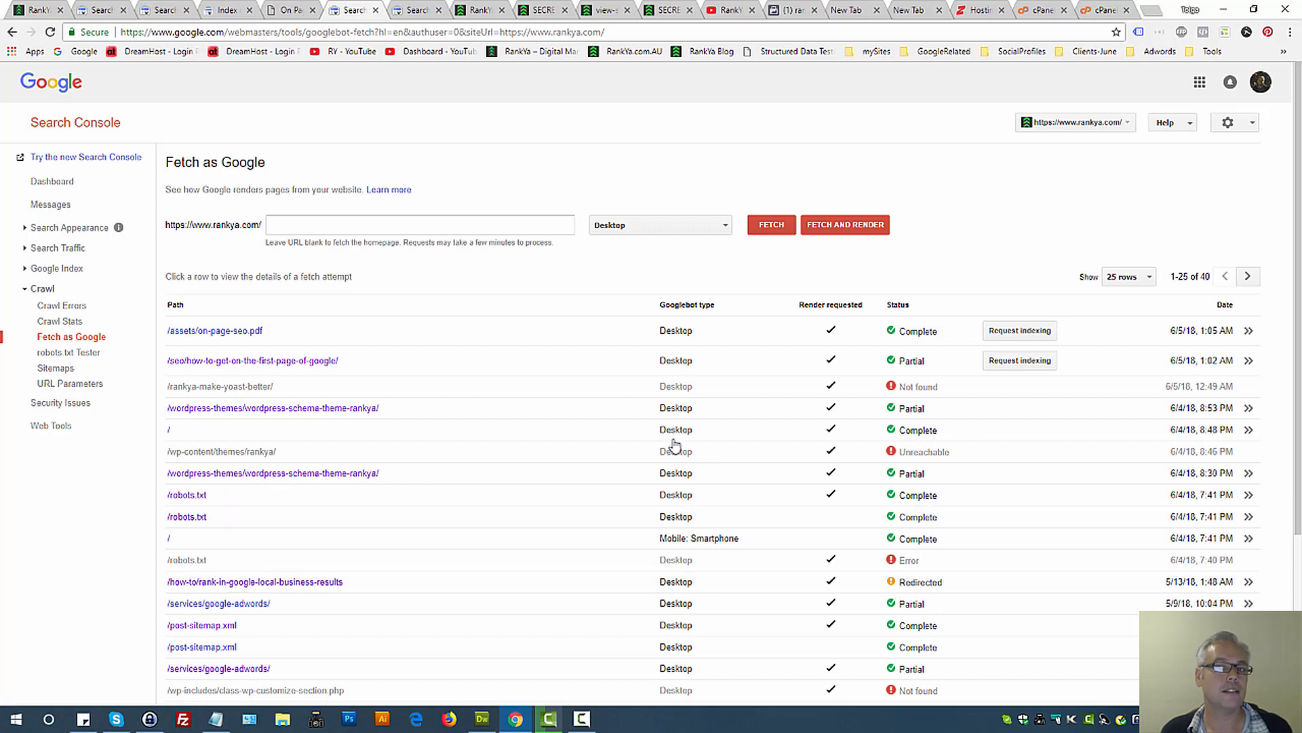
{"action": "mouse_move", "coordinate": [659, 436]}
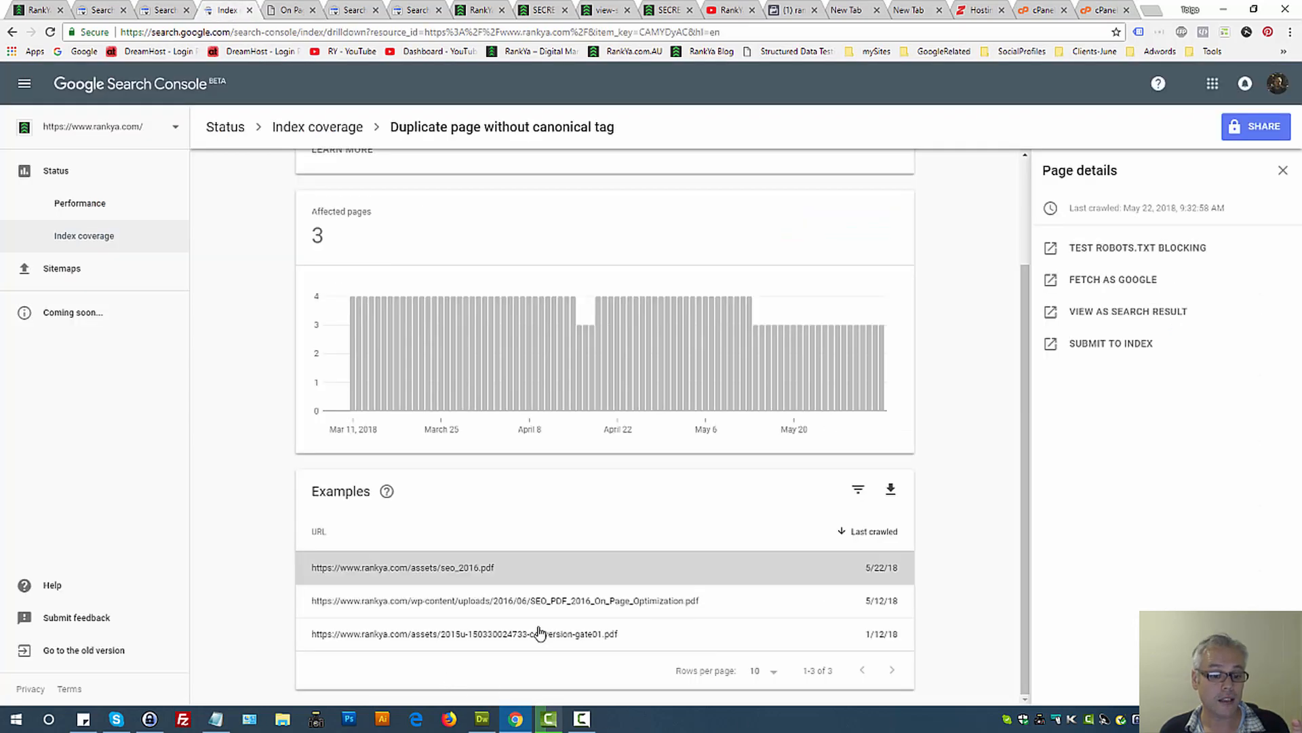
{"action": "mouse_move", "coordinate": [627, 206]}
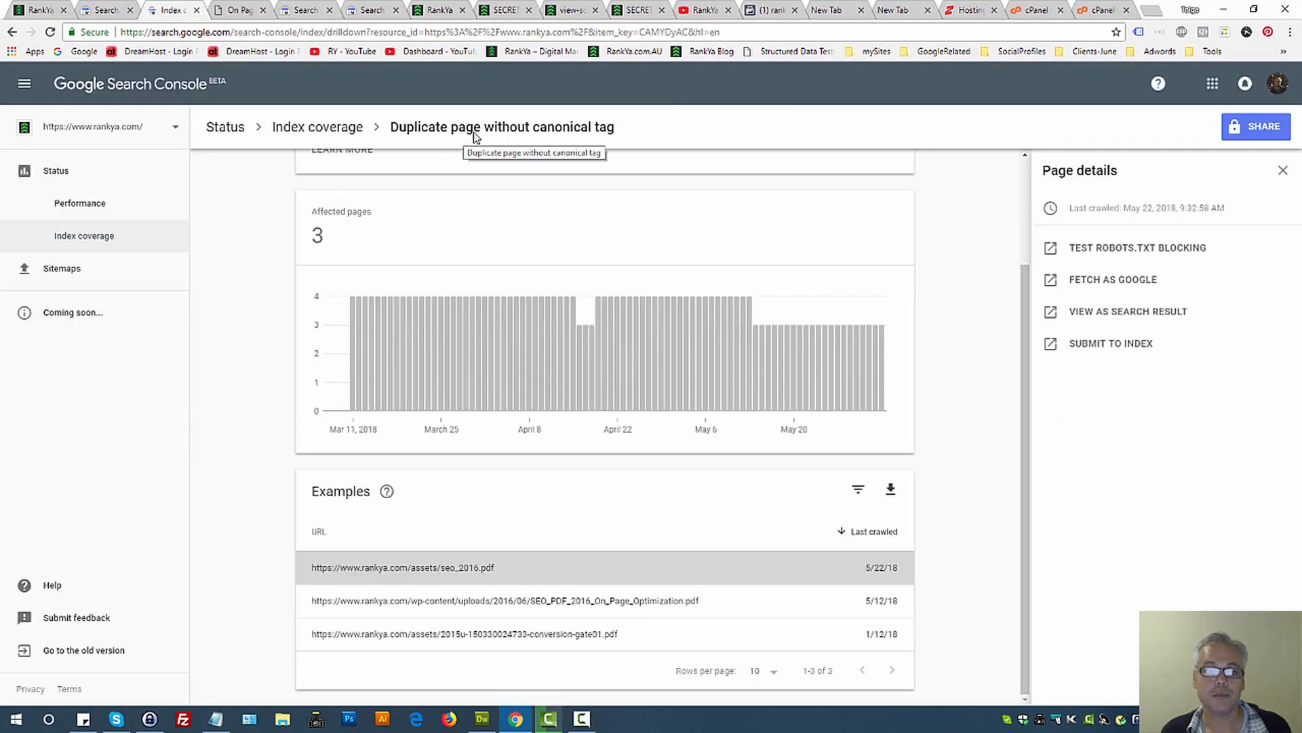
{"action": "mouse_move", "coordinate": [650, 137]}
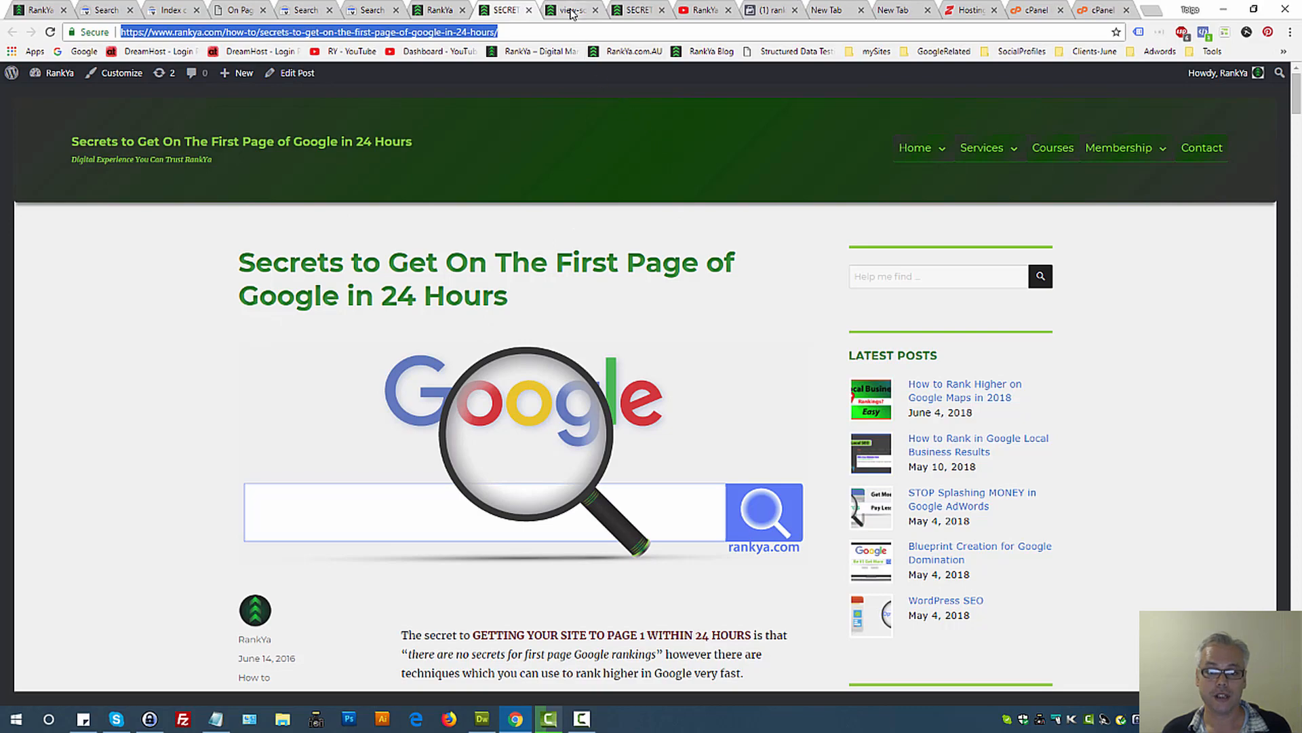
{"action": "left_click", "coordinate": [569, 11]}
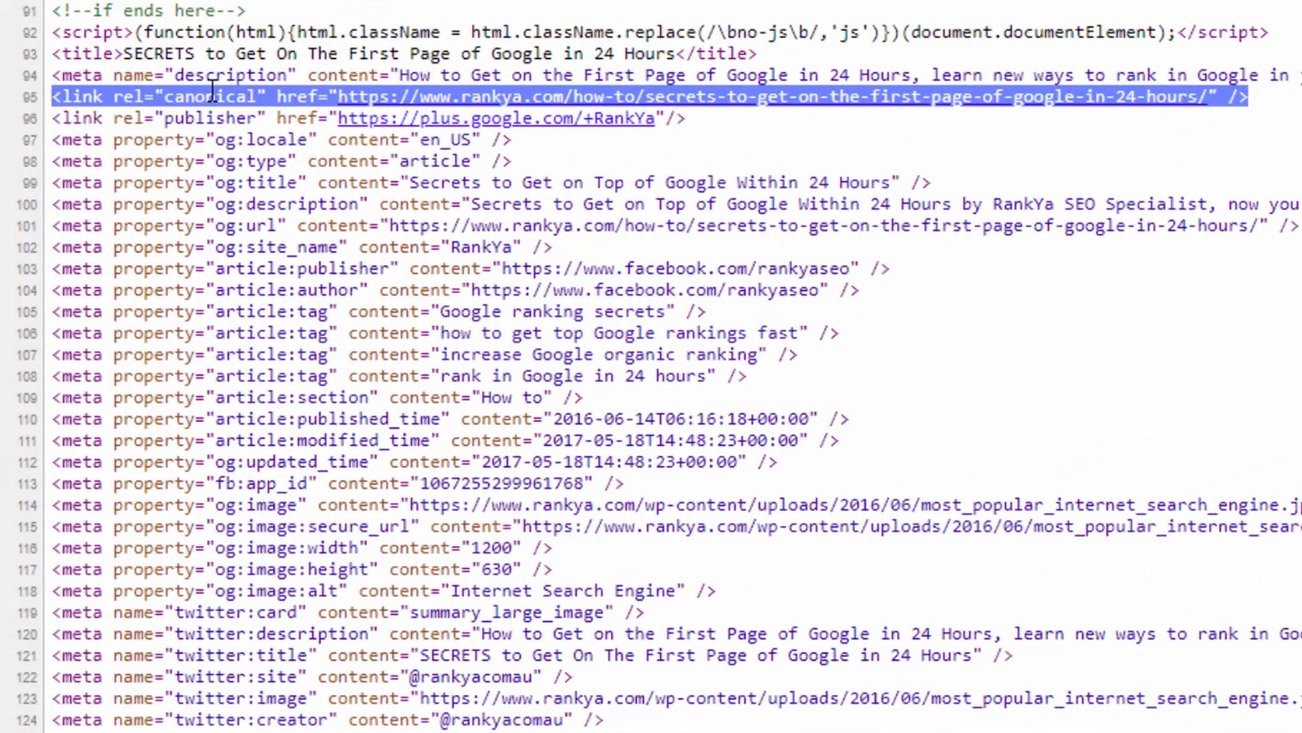
{"action": "double_click", "coordinate": [214, 95]}
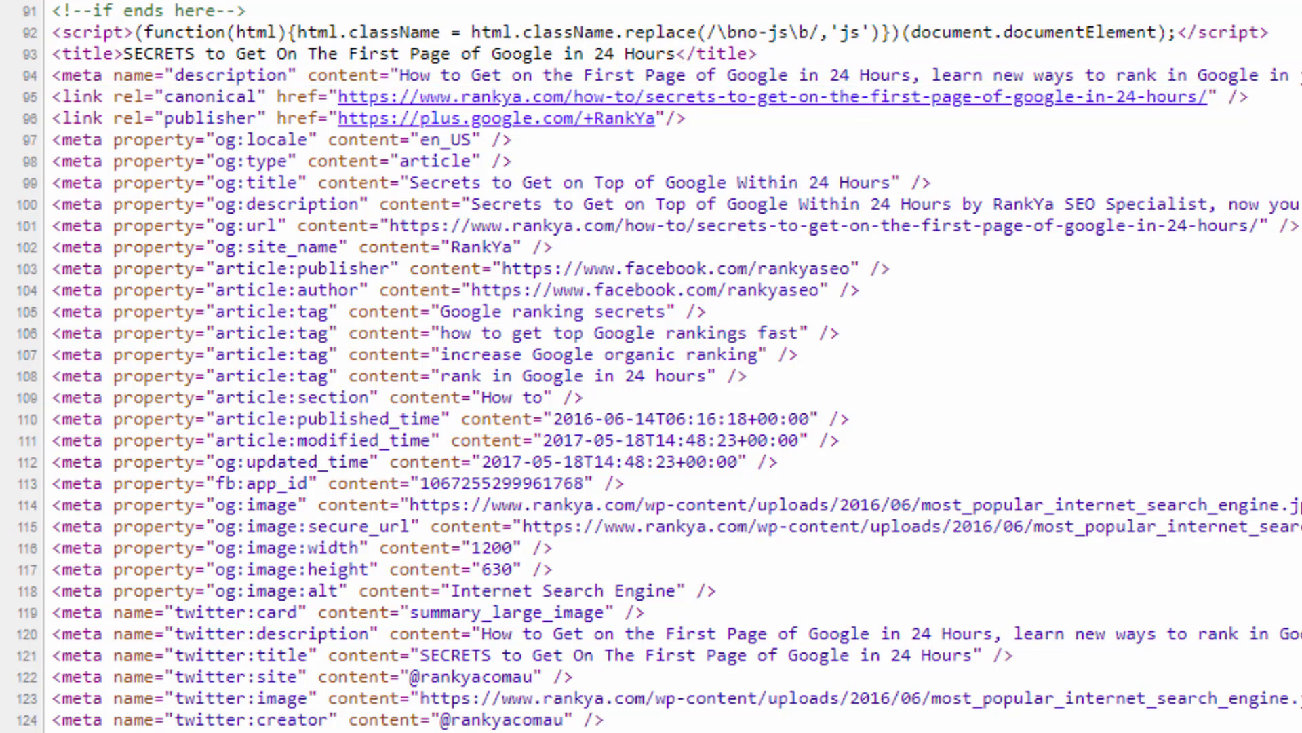
{"action": "mouse_move", "coordinate": [1279, 40]}
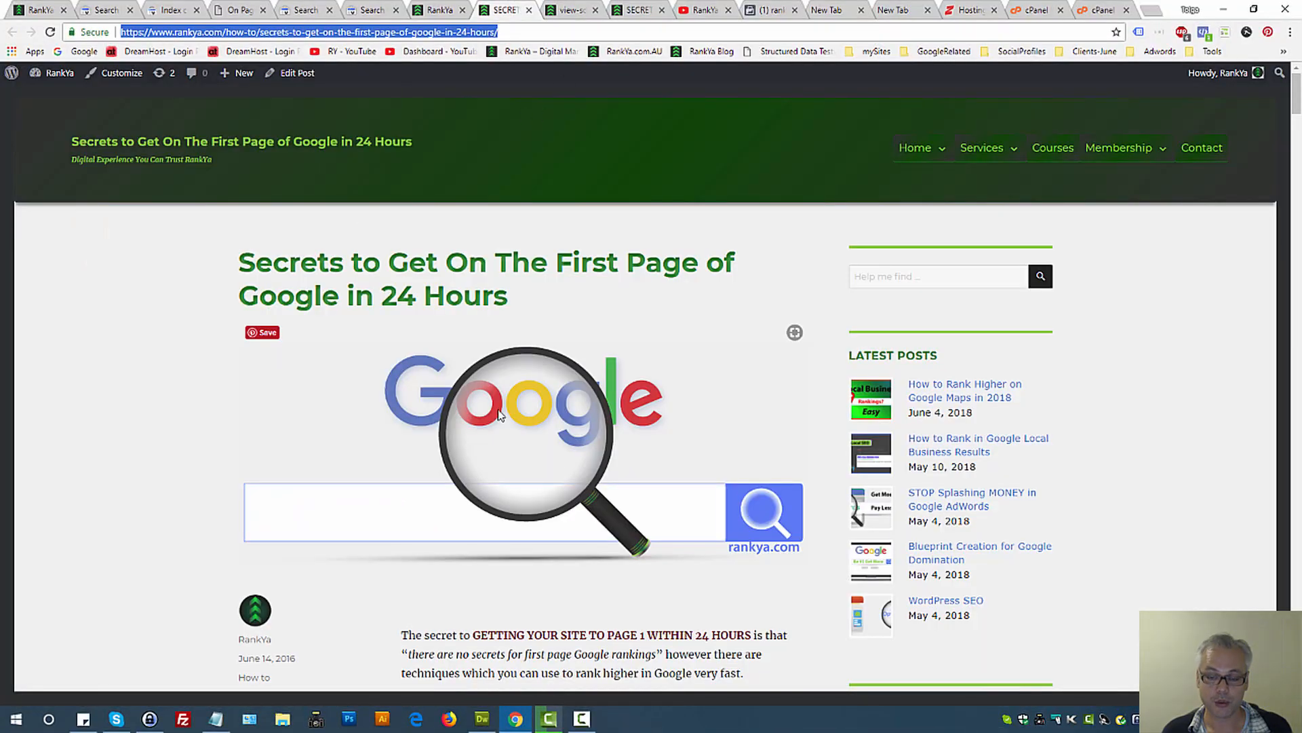
Select the article's address in the address bar to remove its trailing slash
{"action": "left_click", "coordinate": [571, 10]}
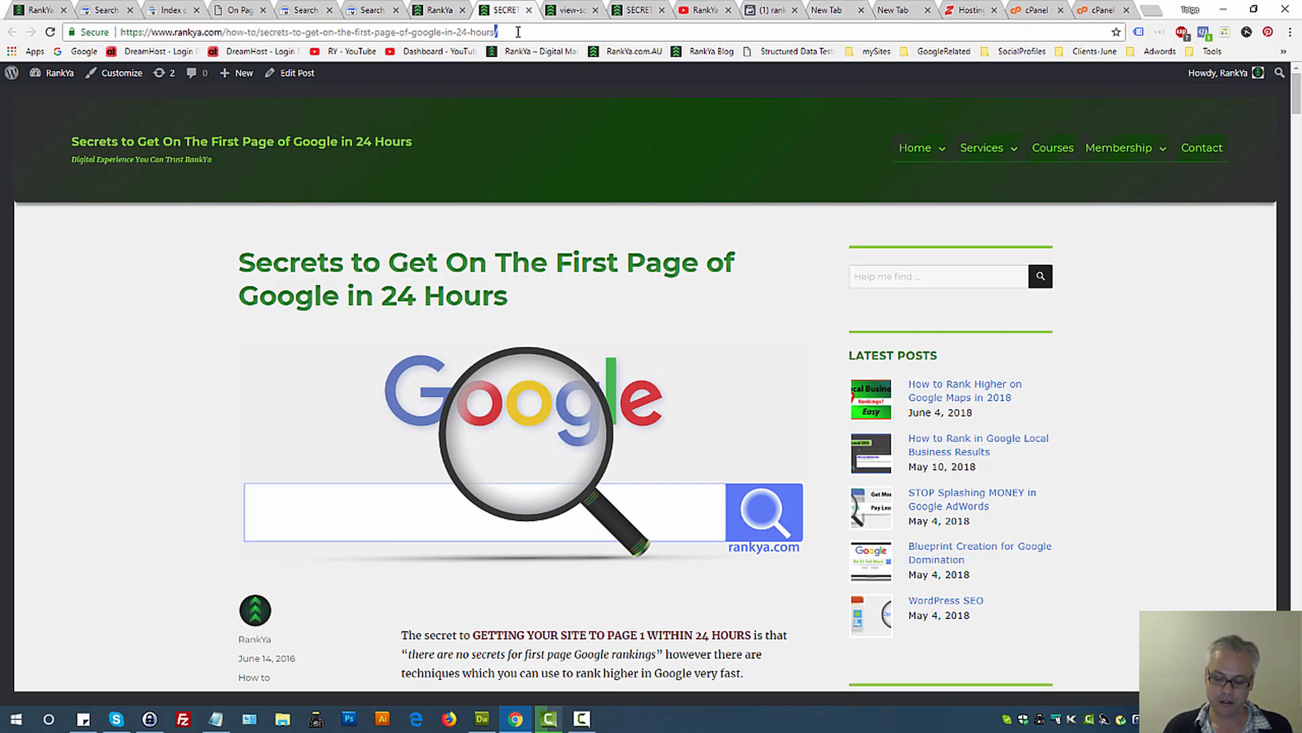
{"action": "left_click", "coordinate": [332, 32]}
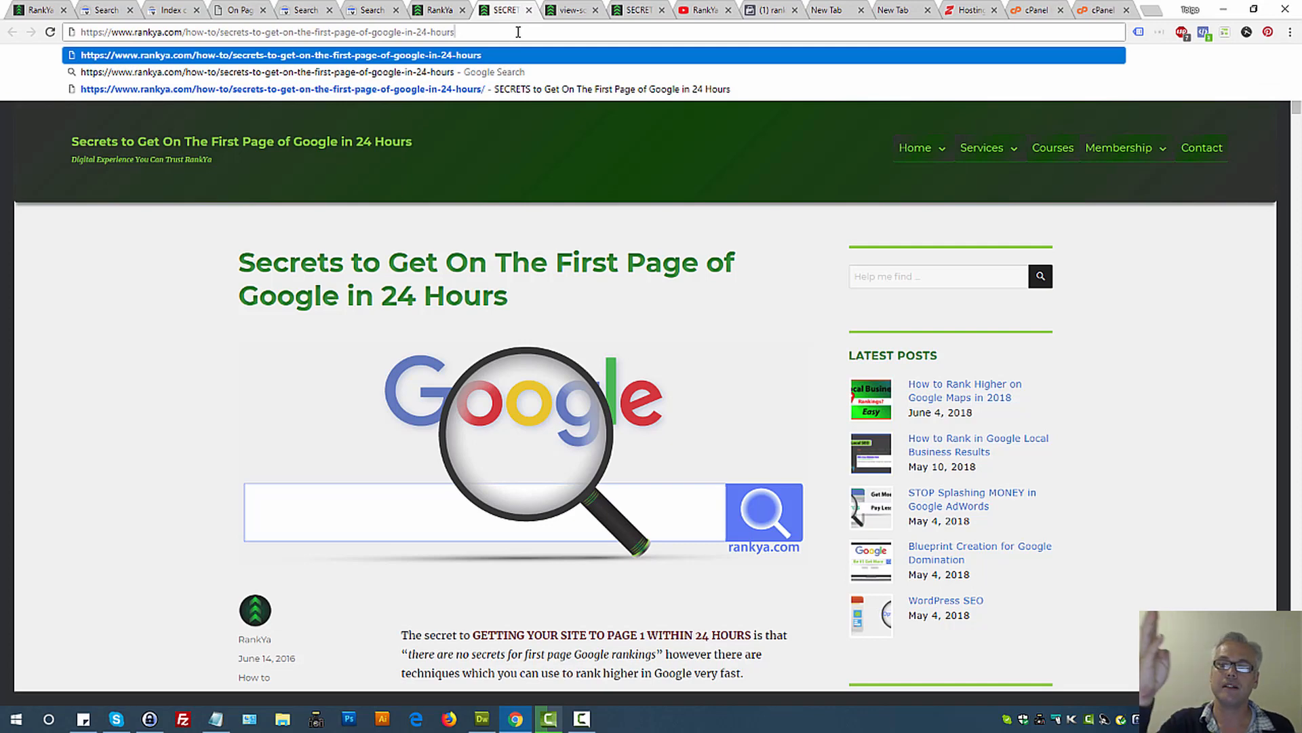
{"action": "mouse_move", "coordinate": [499, 55]}
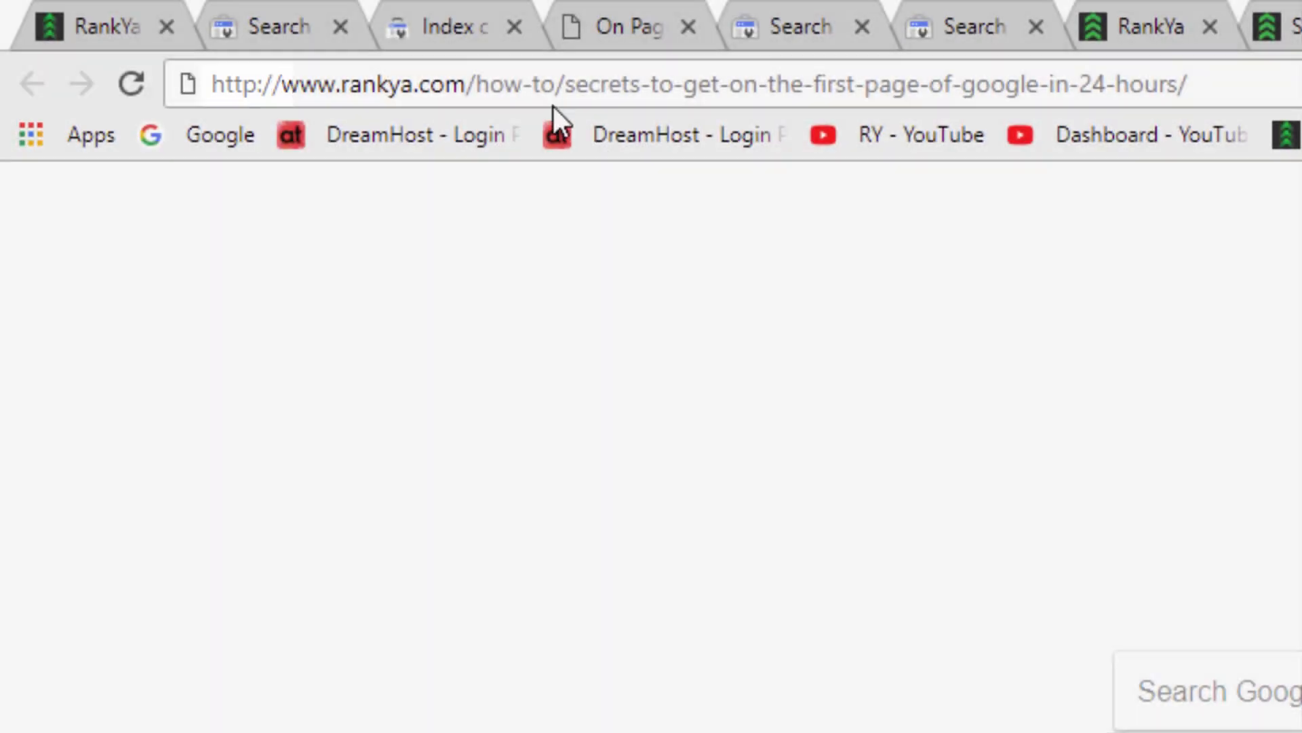
Select the http article address and let it redirect to https
{"action": "left_click", "coordinate": [665, 83]}
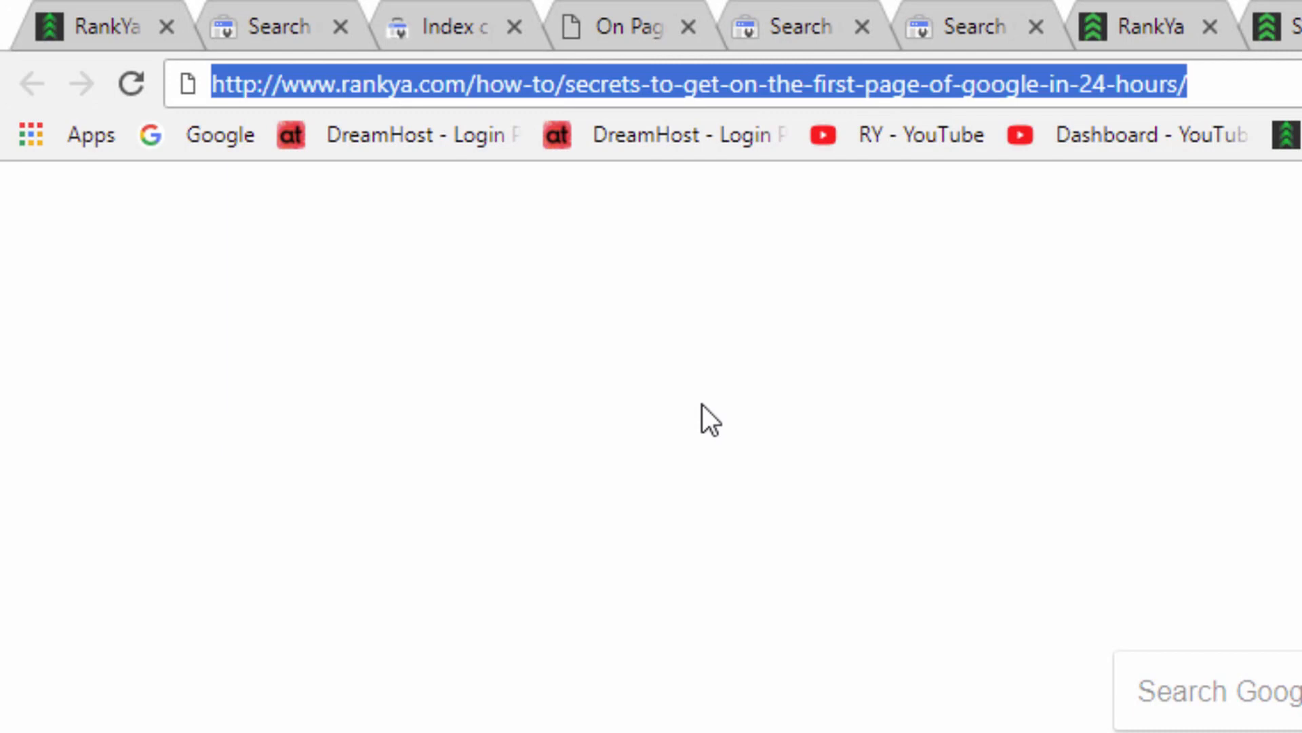
{"action": "mouse_move", "coordinate": [665, 108]}
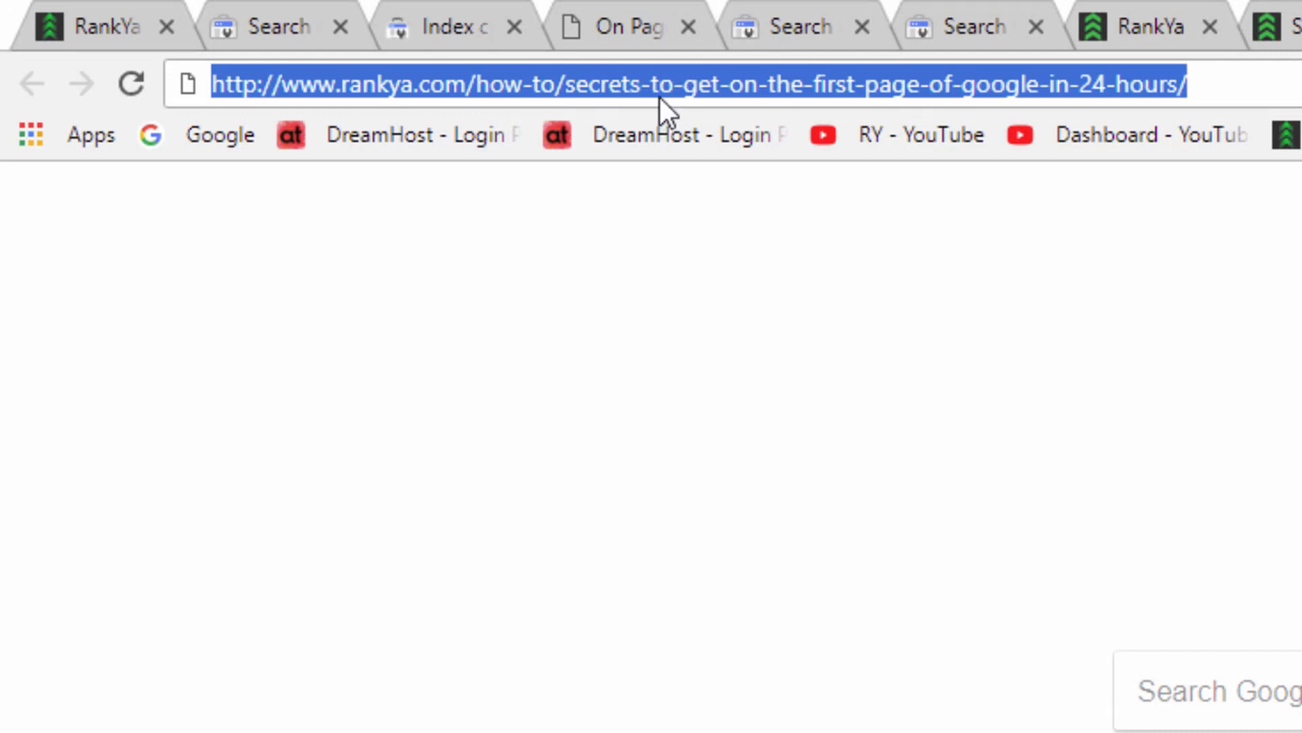
{"action": "mouse_move", "coordinate": [693, 457]}
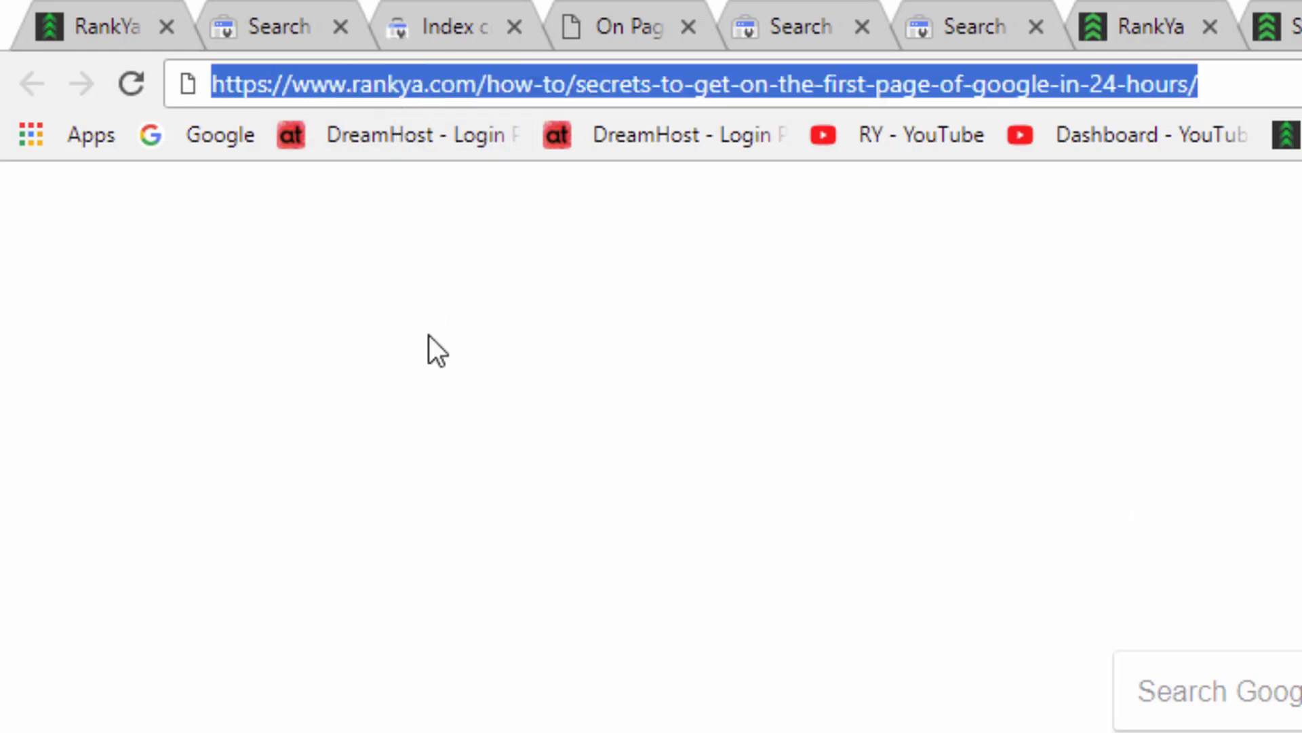
{"action": "mouse_move", "coordinate": [448, 419]}
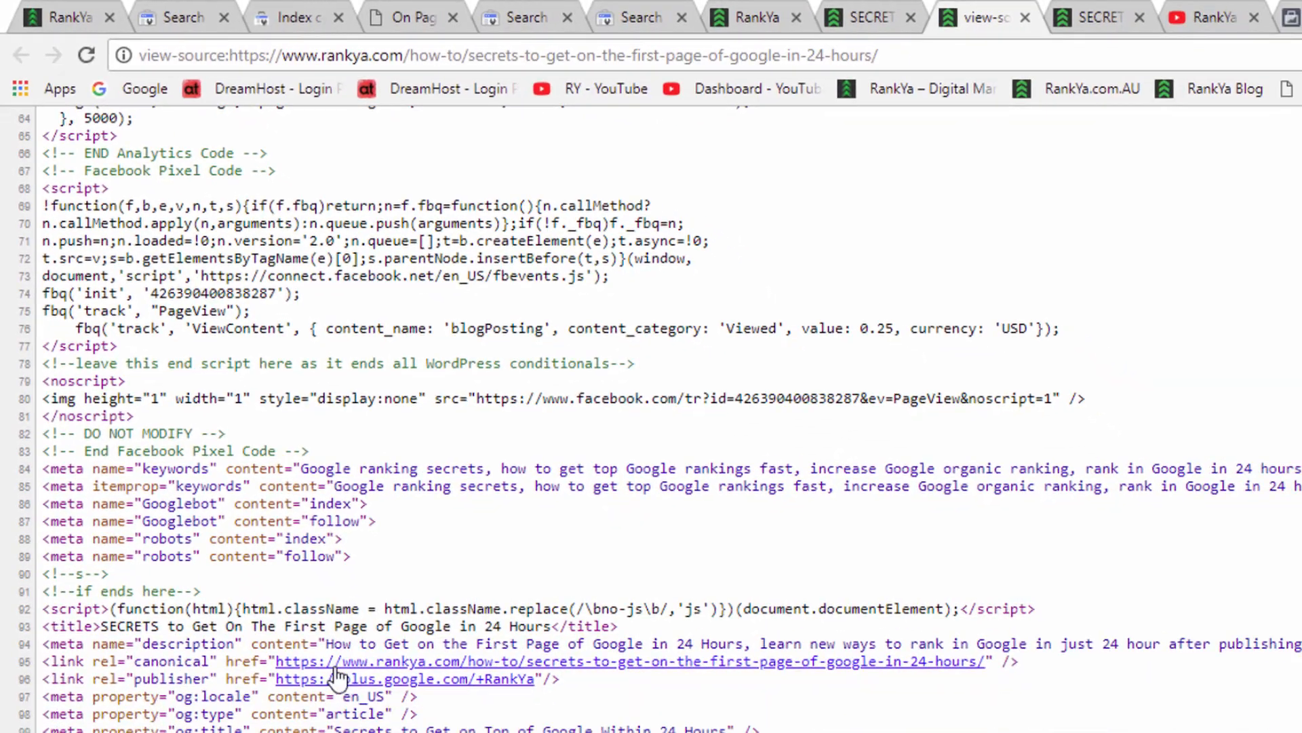
{"action": "mouse_move", "coordinate": [112, 663]}
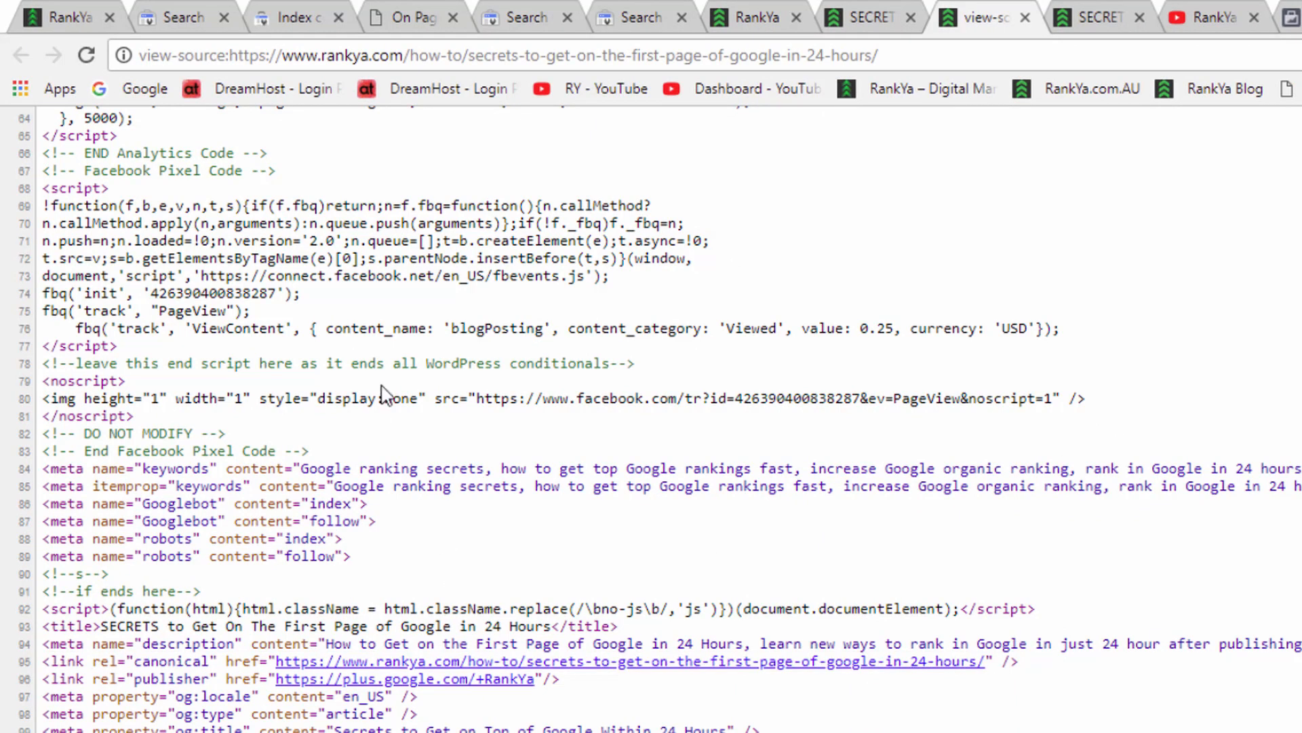
Return to the Index coverage report tab in Search Console
{"action": "left_click", "coordinate": [295, 16]}
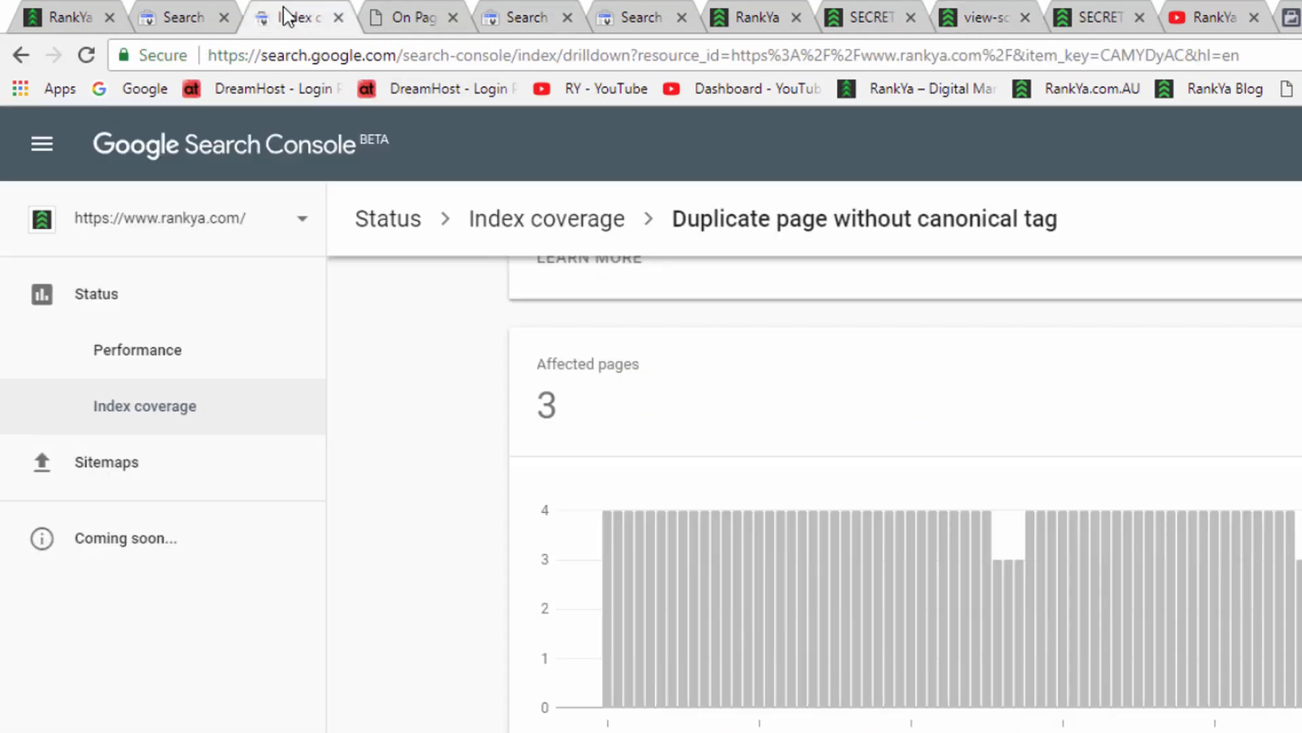
{"action": "mouse_move", "coordinate": [810, 237]}
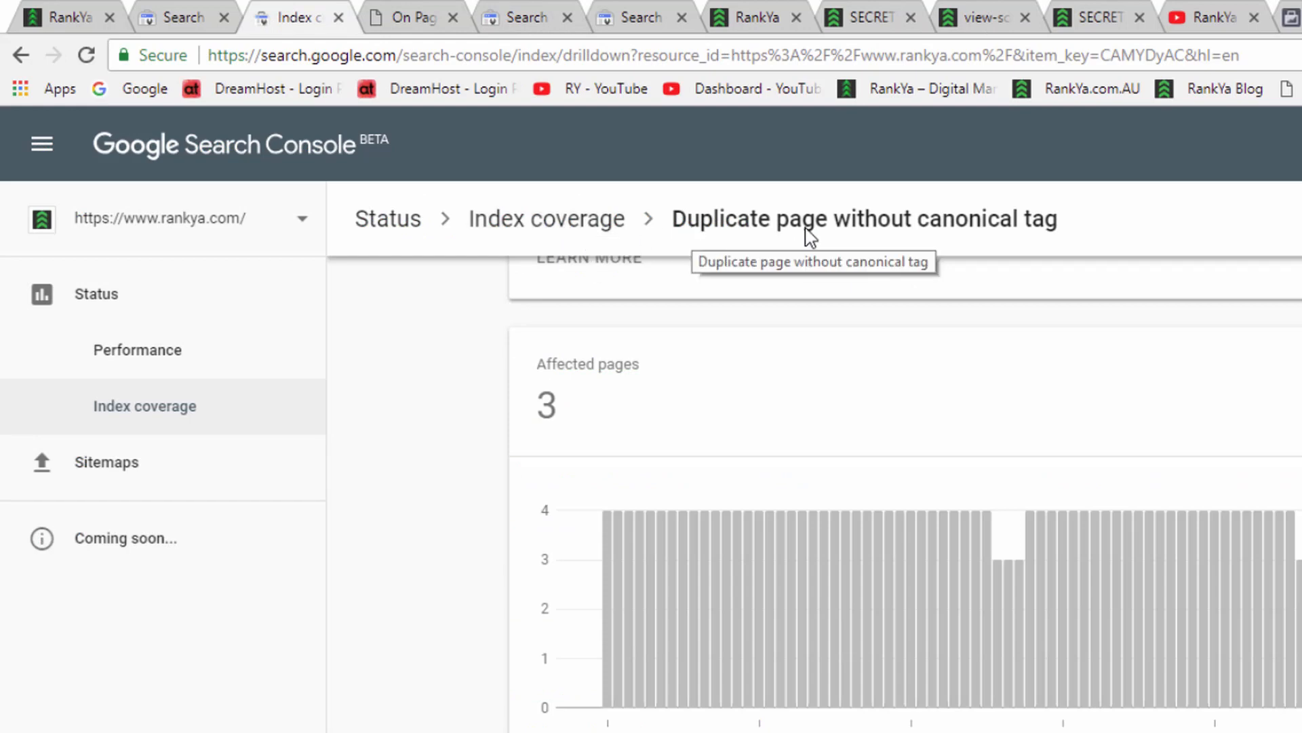
{"action": "mouse_move", "coordinate": [1047, 238]}
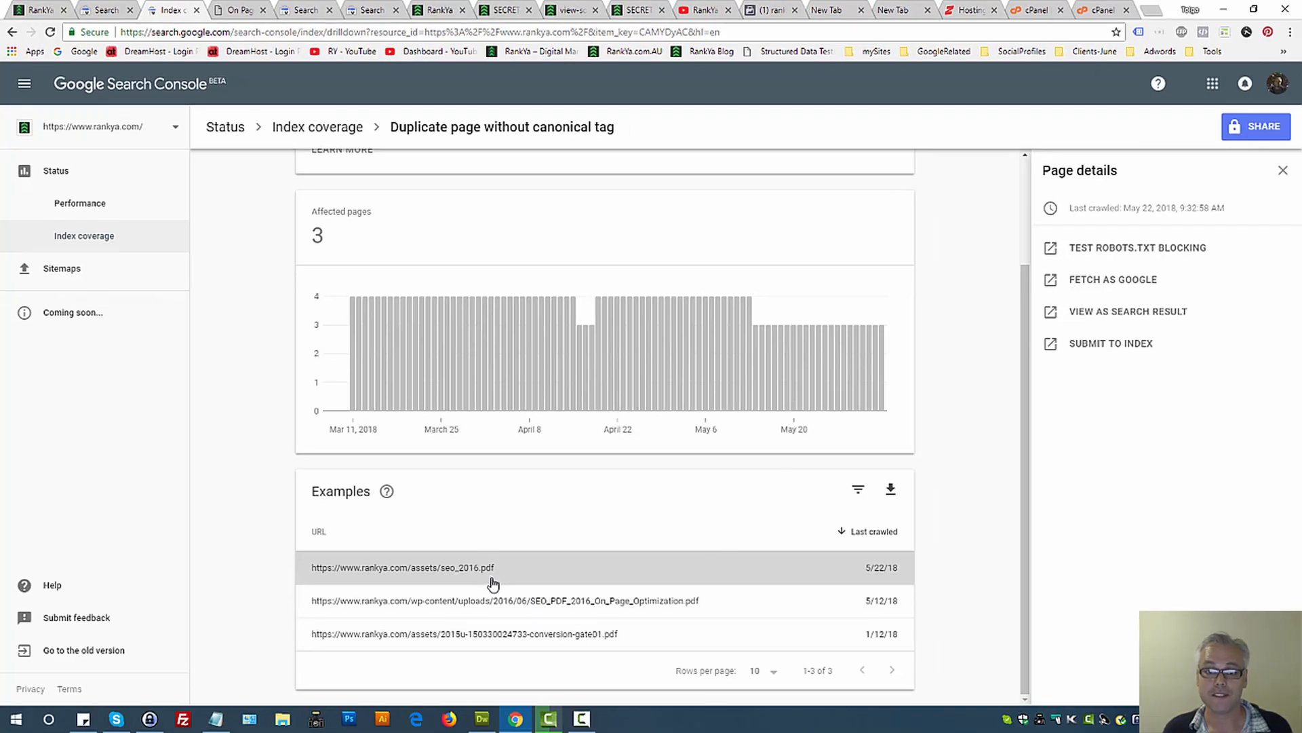
{"action": "mouse_move", "coordinate": [471, 639]}
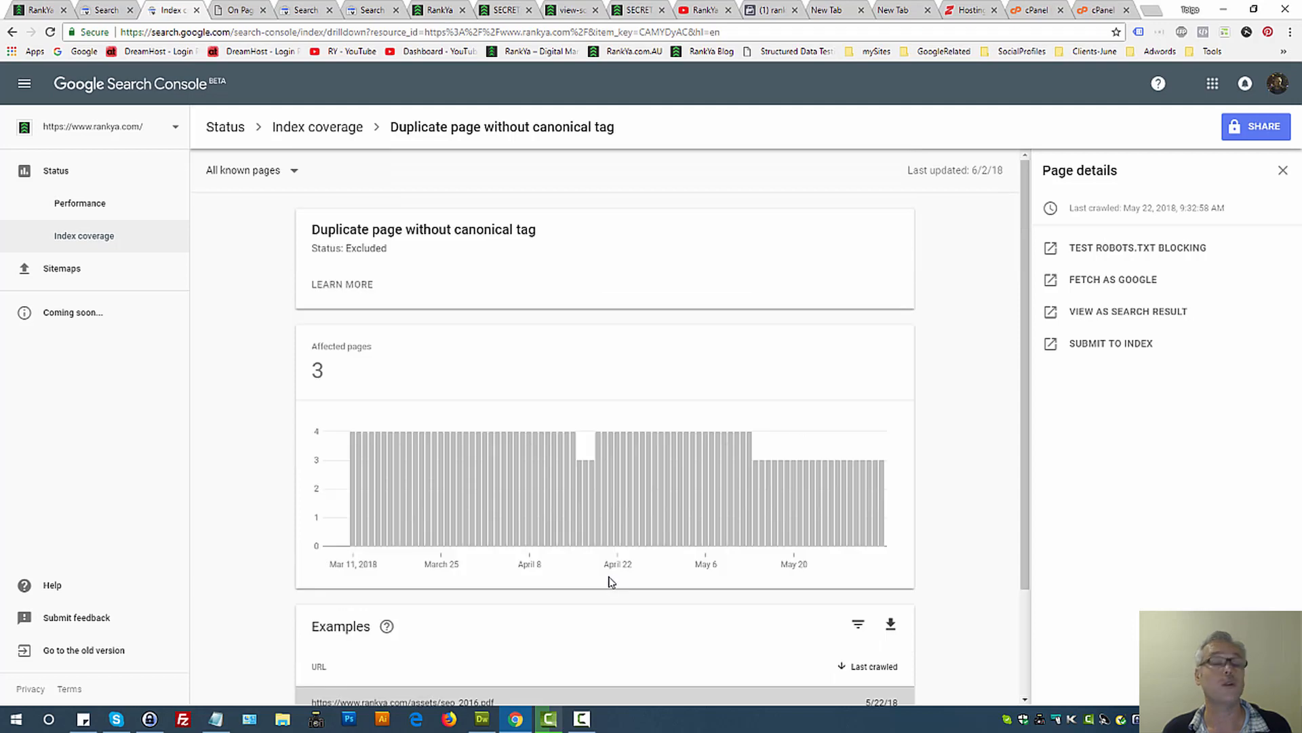
Scroll the report and view the SEO_PDF_2016_On_Page_Optimization.pdf example
{"action": "scroll", "scroll_direction": "down", "scroll_amount": 3}
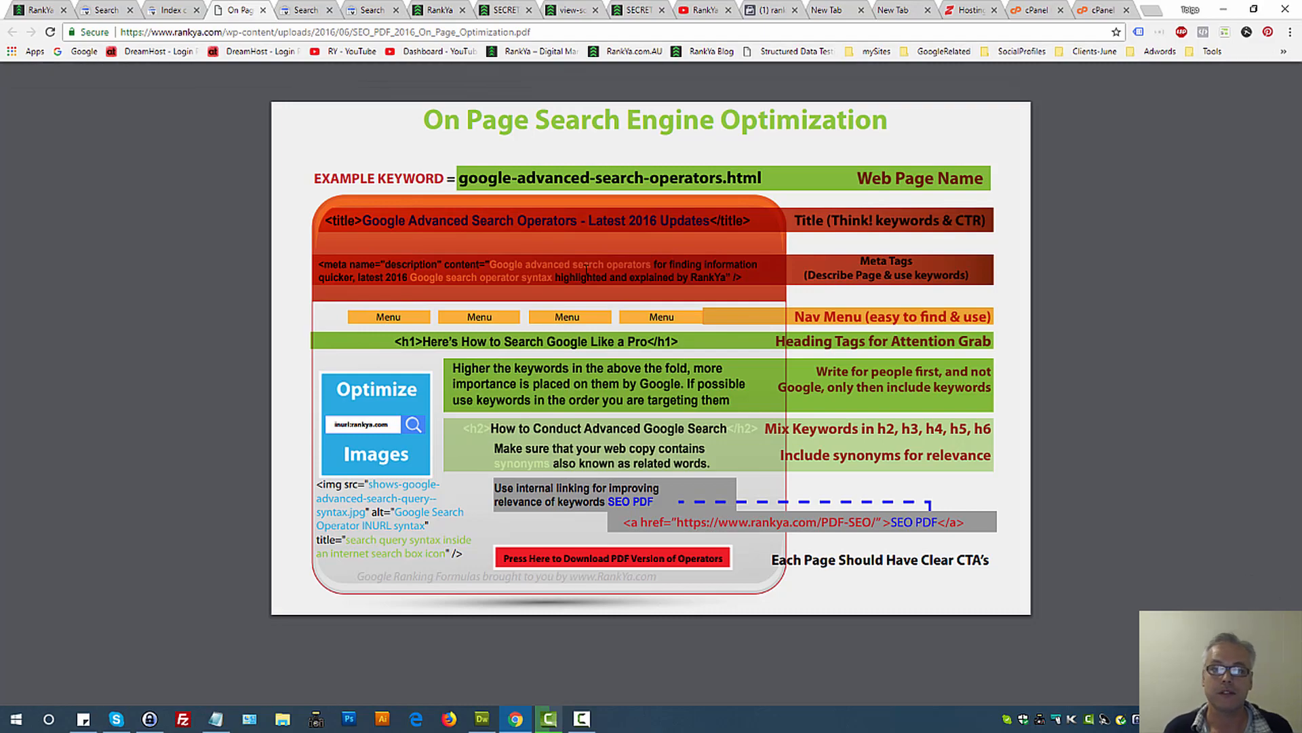
Revisit the article's page source, then return to the duplicate-page report
{"action": "left_click", "coordinate": [566, 8]}
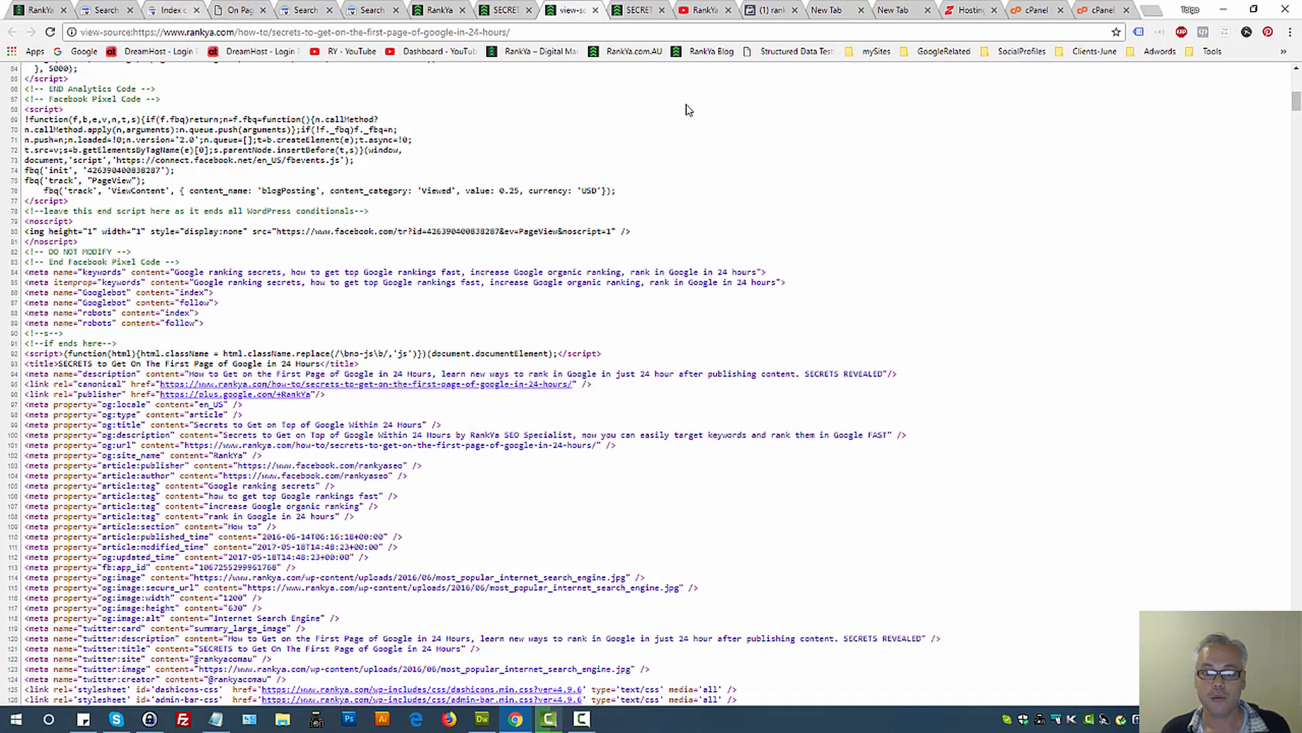
{"action": "left_click", "coordinate": [171, 10]}
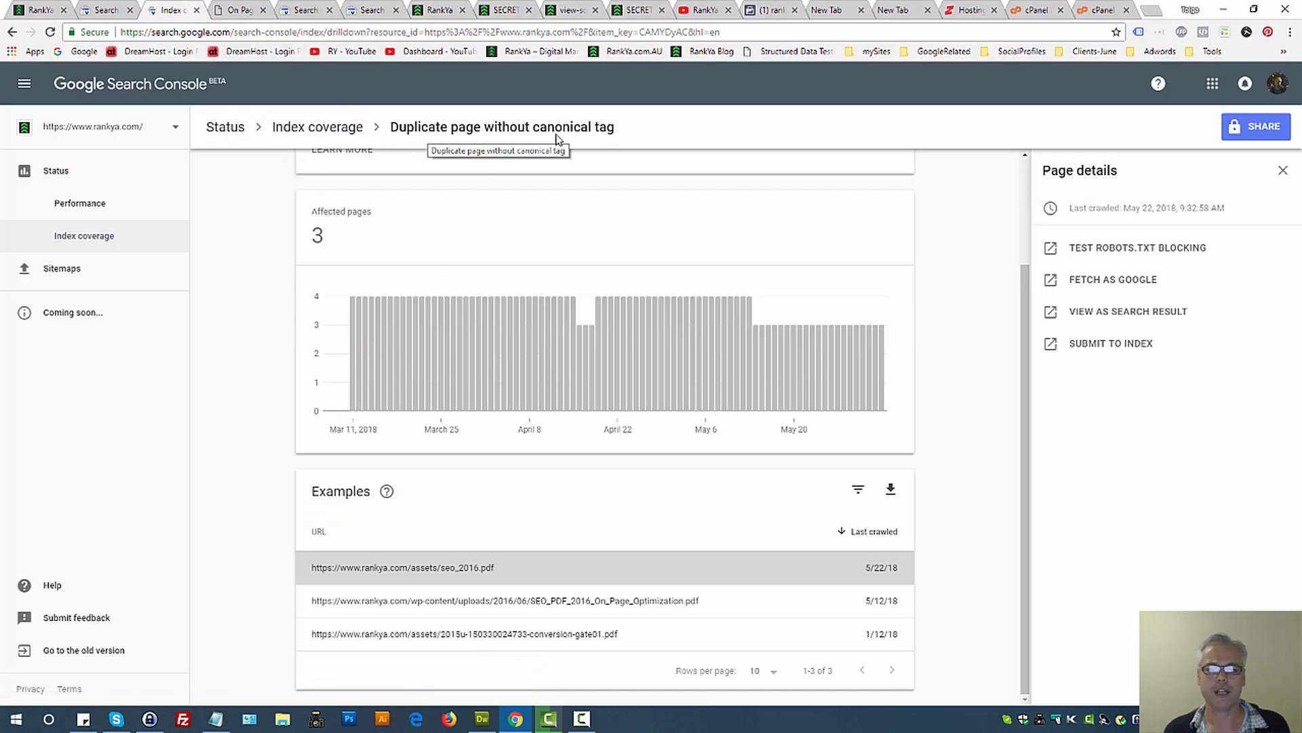
{"action": "mouse_move", "coordinate": [632, 135]}
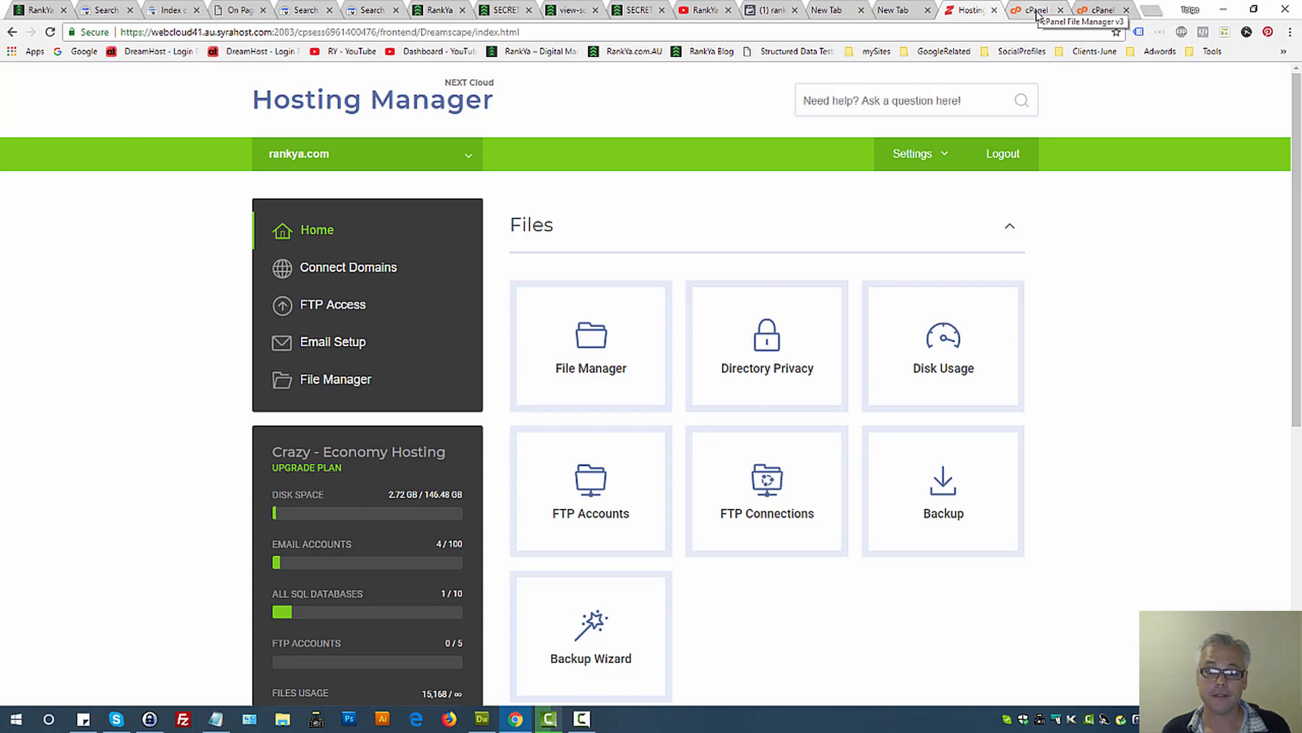
Open File Manager at public_html with hidden dotfiles shown
{"action": "left_click", "coordinate": [590, 345]}
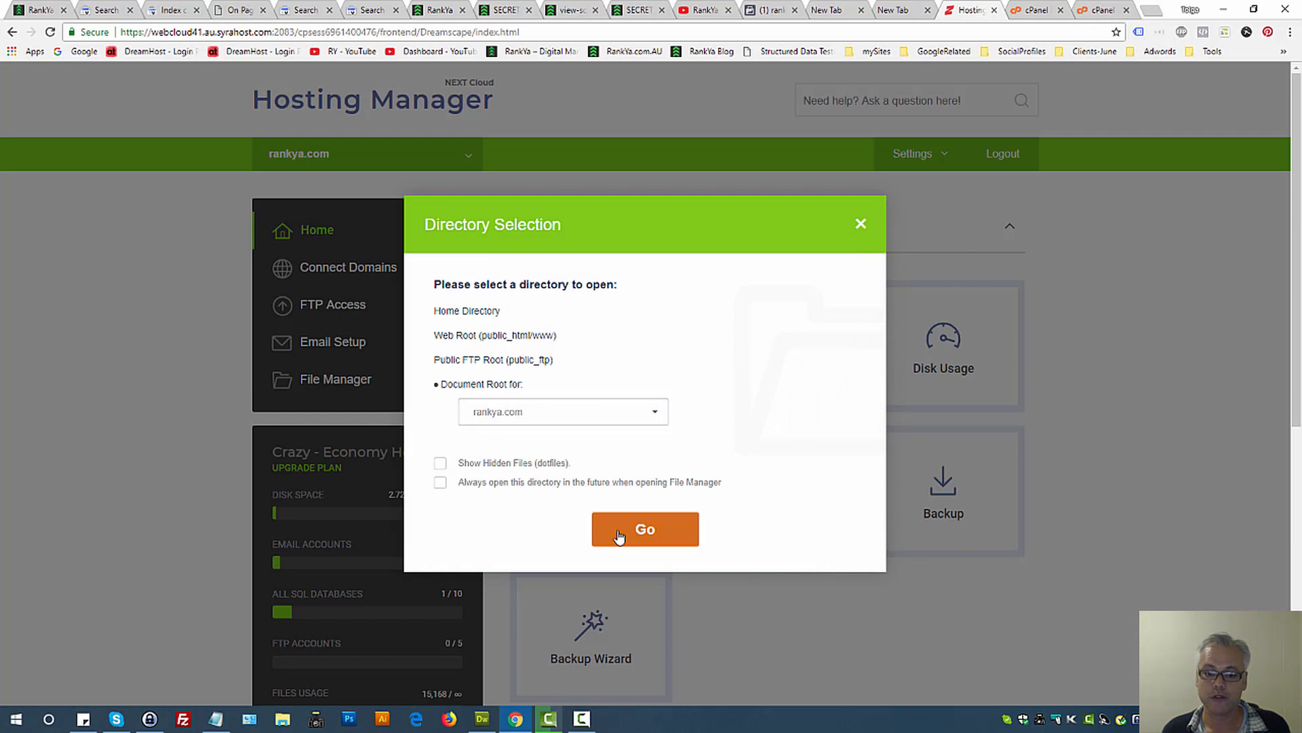
{"action": "left_click", "coordinate": [441, 463]}
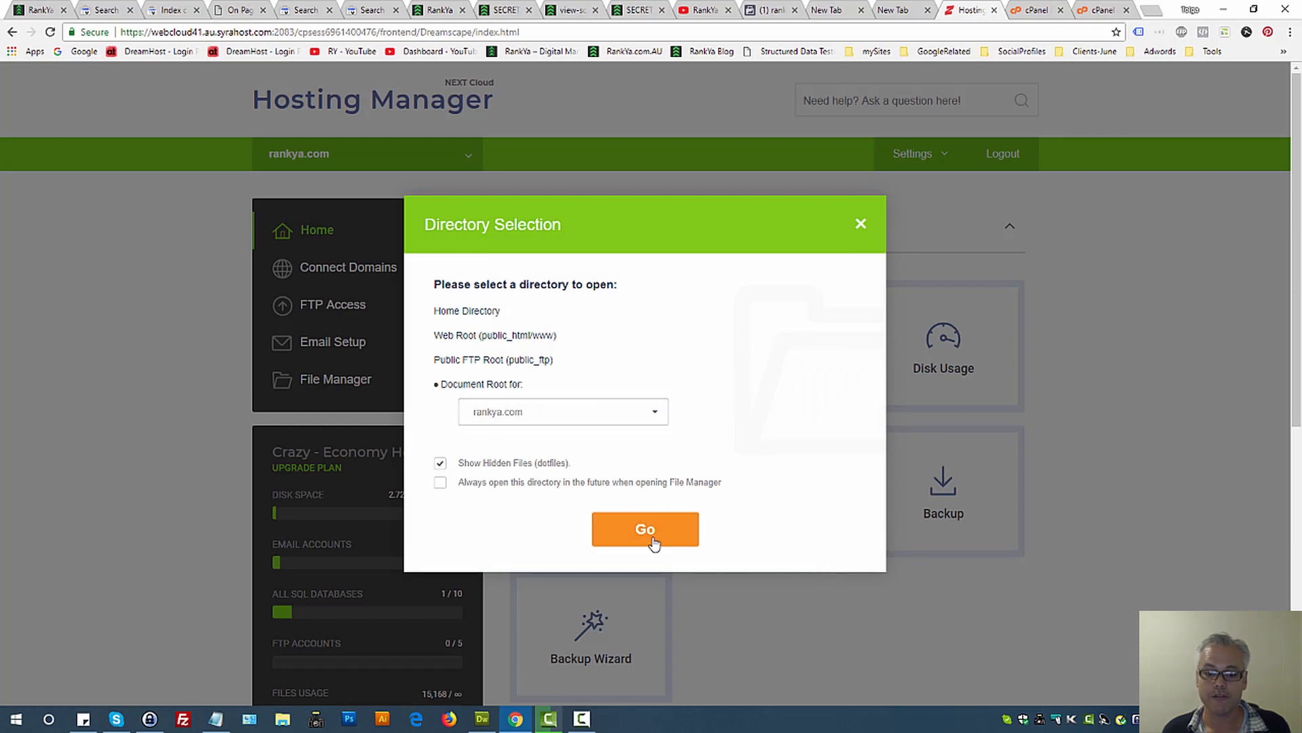
{"action": "left_click", "coordinate": [645, 529]}
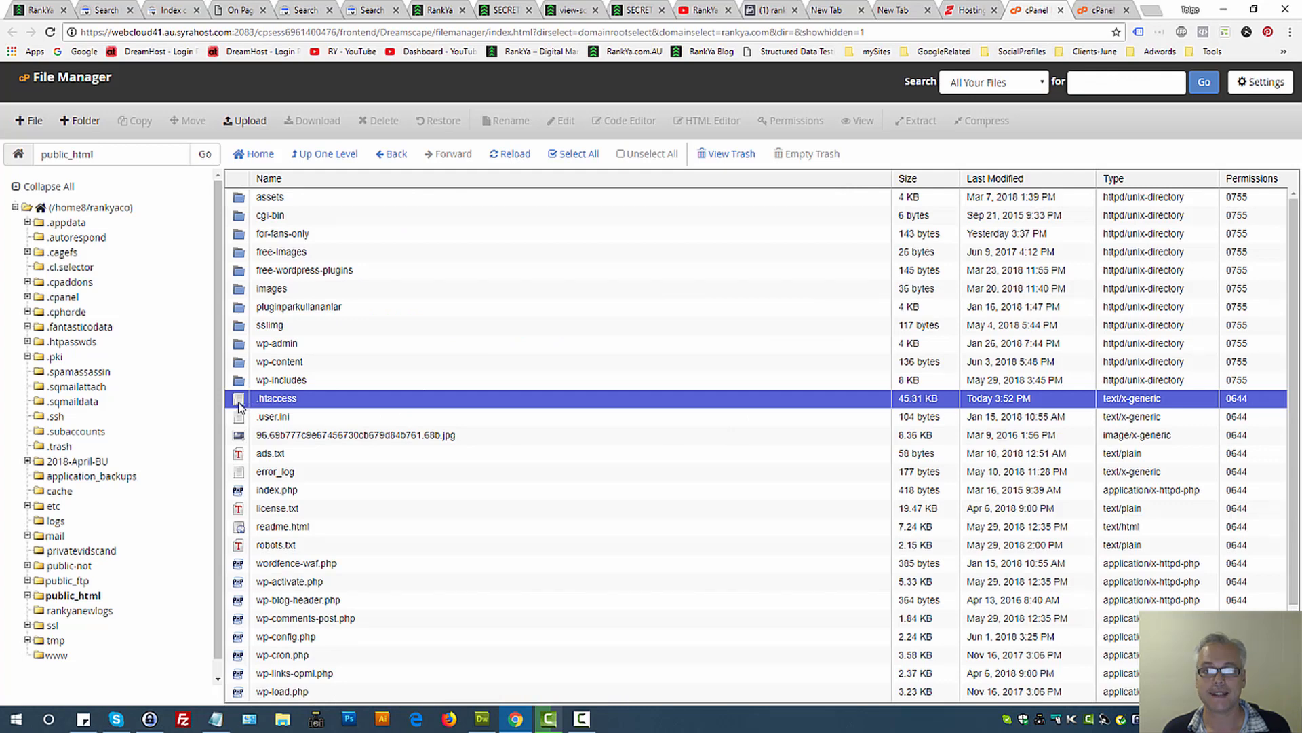
Open .htaccess in the editor, then switch to the blog post's tab
{"action": "right_click", "coordinate": [276, 398]}
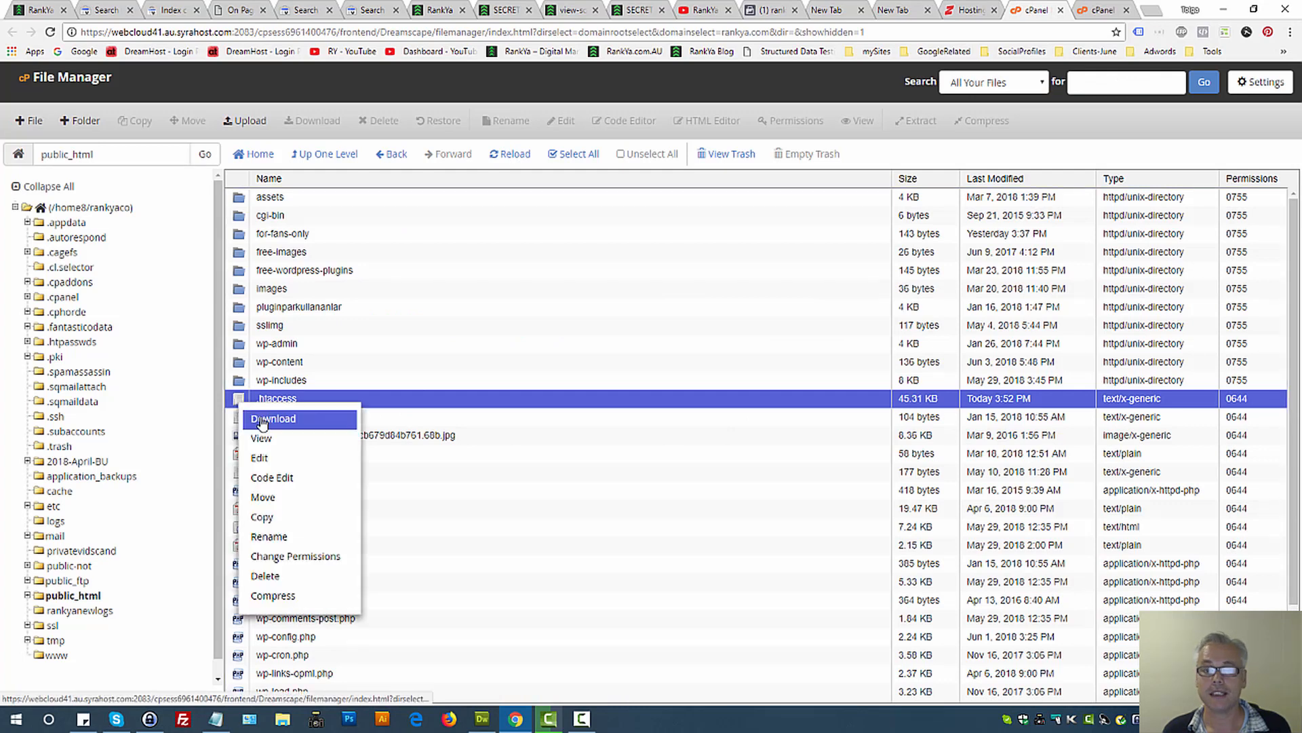
{"action": "mouse_move", "coordinate": [247, 401]}
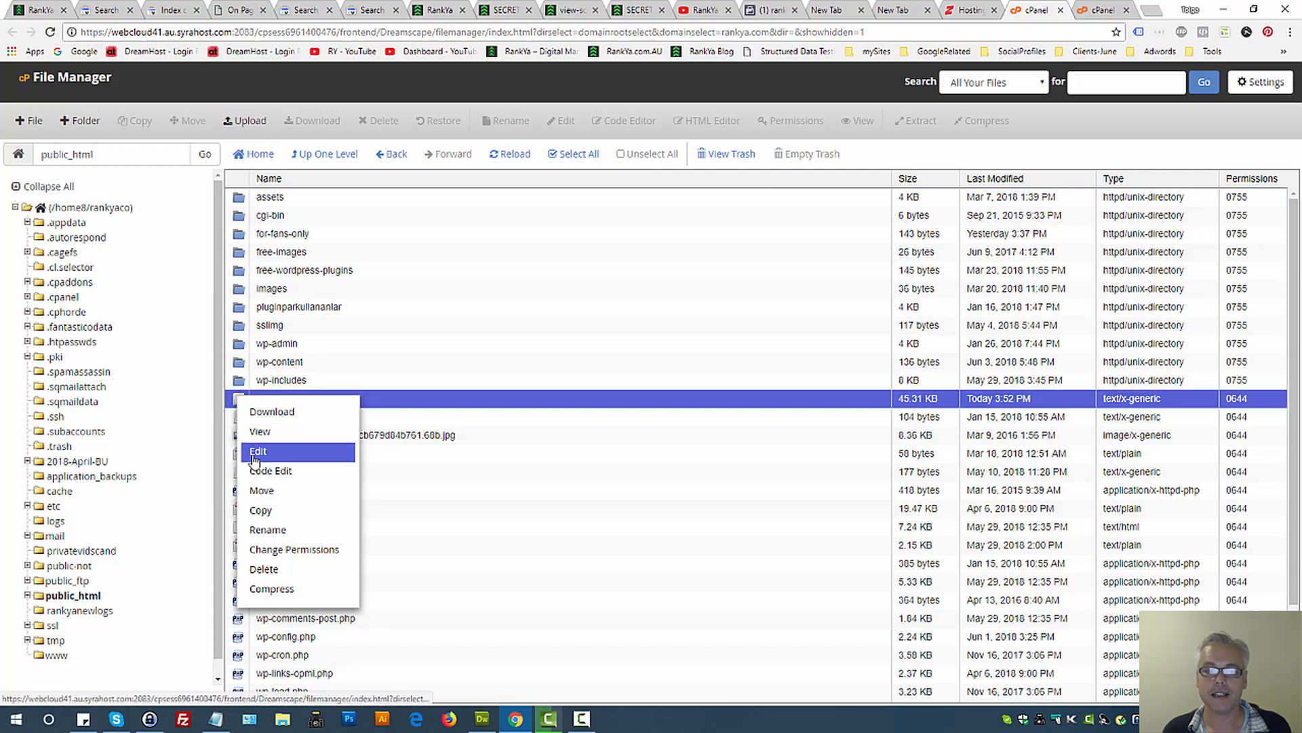
{"action": "left_click", "coordinate": [258, 451]}
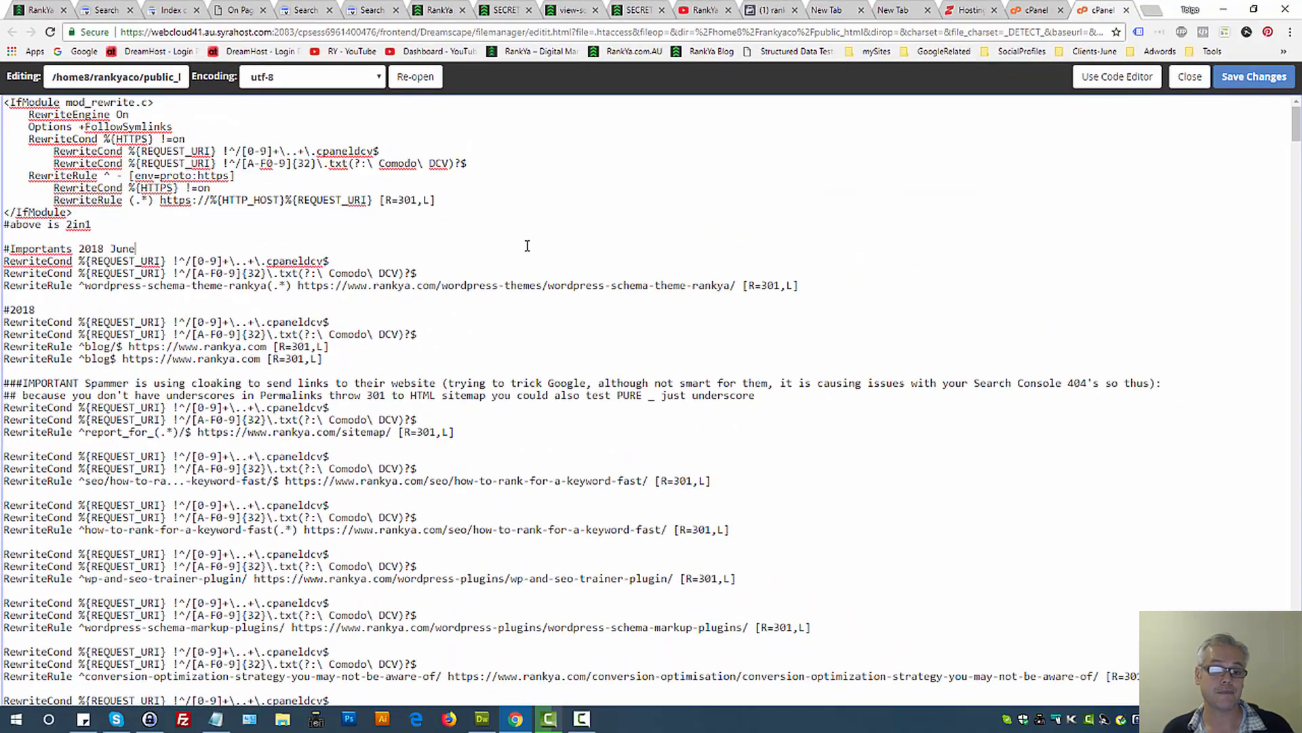
{"action": "left_click", "coordinate": [826, 9]}
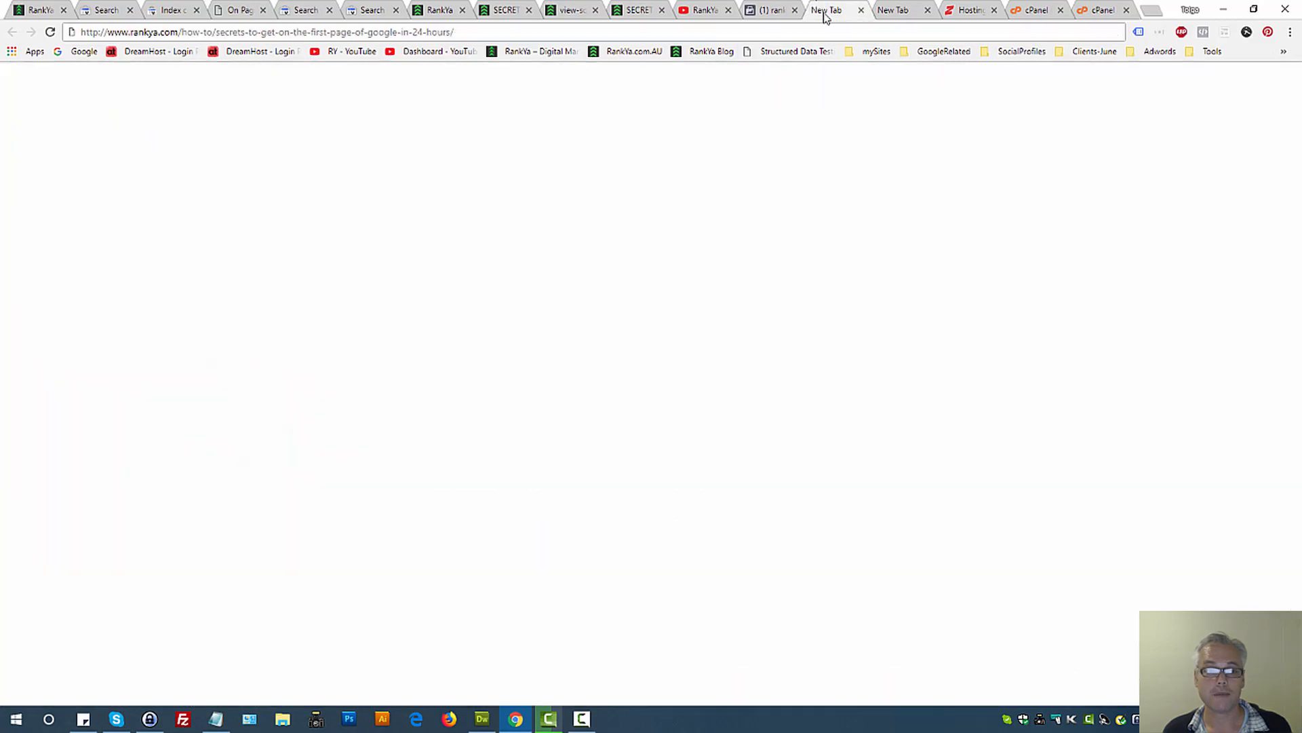
Load the blog post at its non-www address by removing 'www' from the URL
{"action": "left_click", "coordinate": [825, 10]}
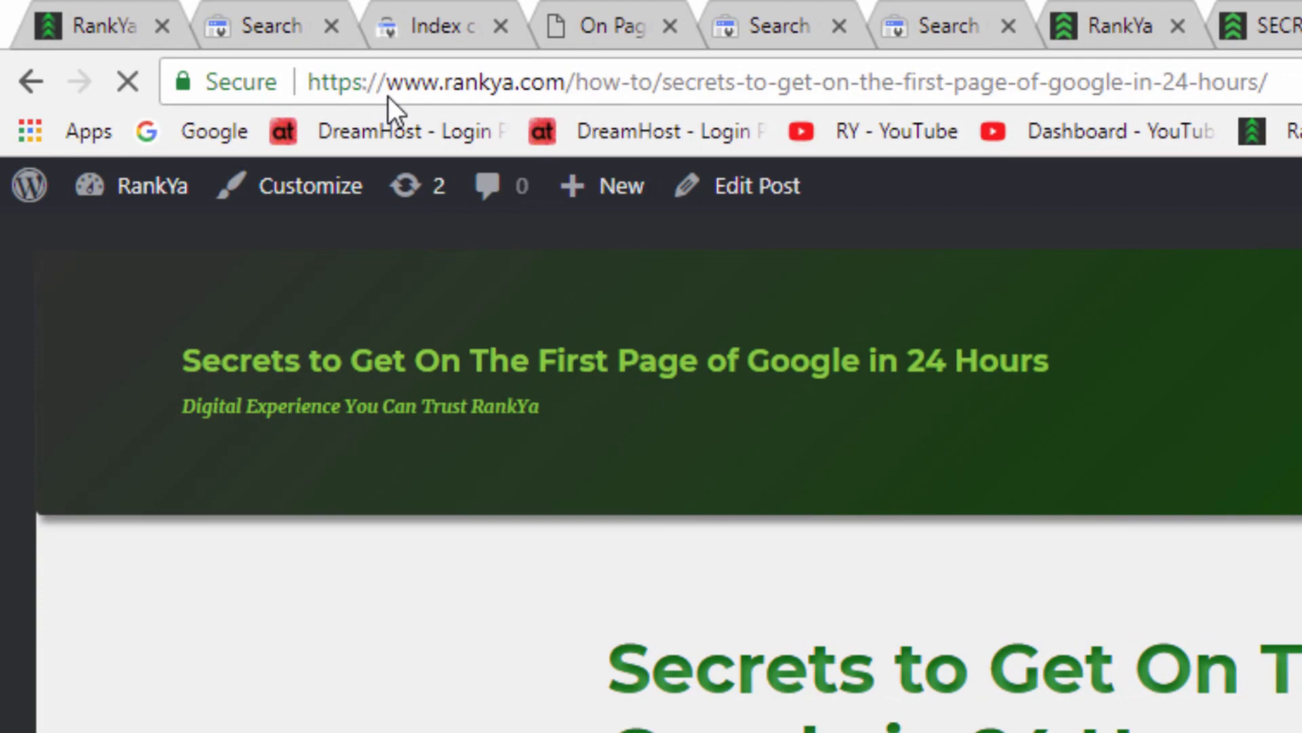
{"action": "mouse_move", "coordinate": [544, 101]}
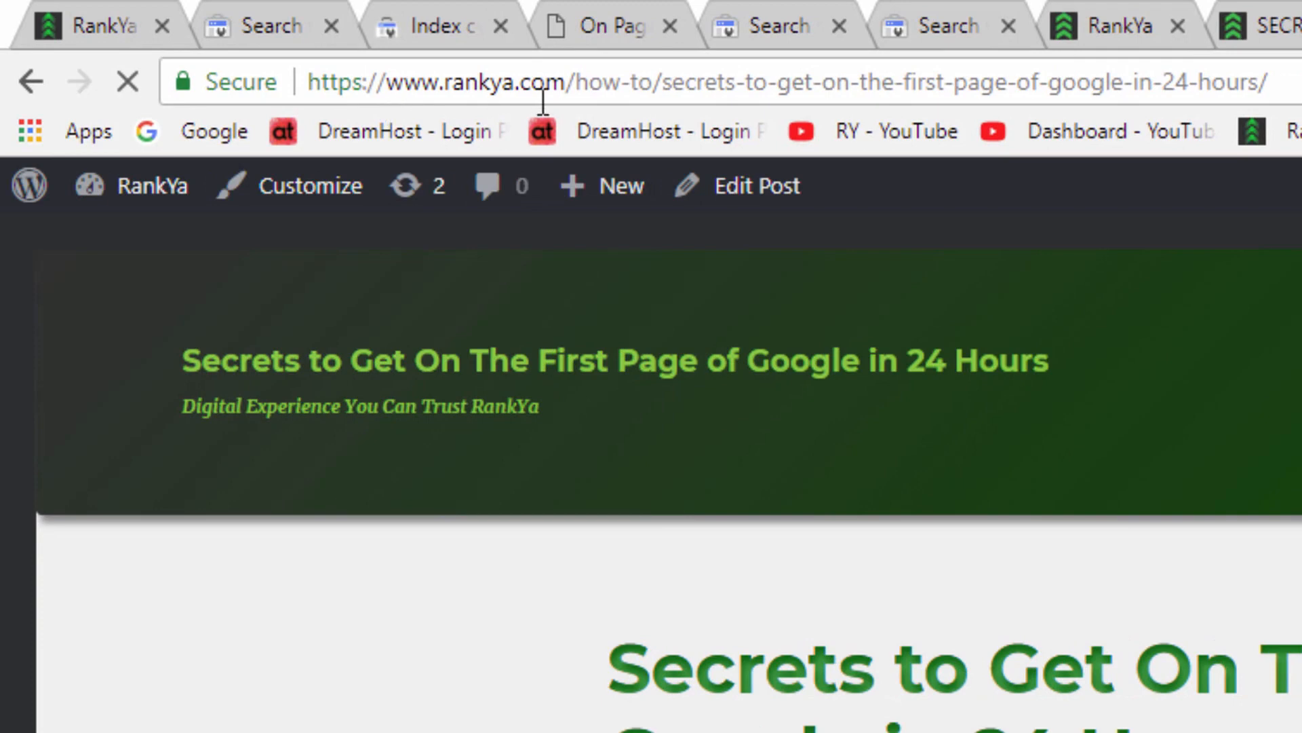
{"action": "double_click", "coordinate": [411, 82]}
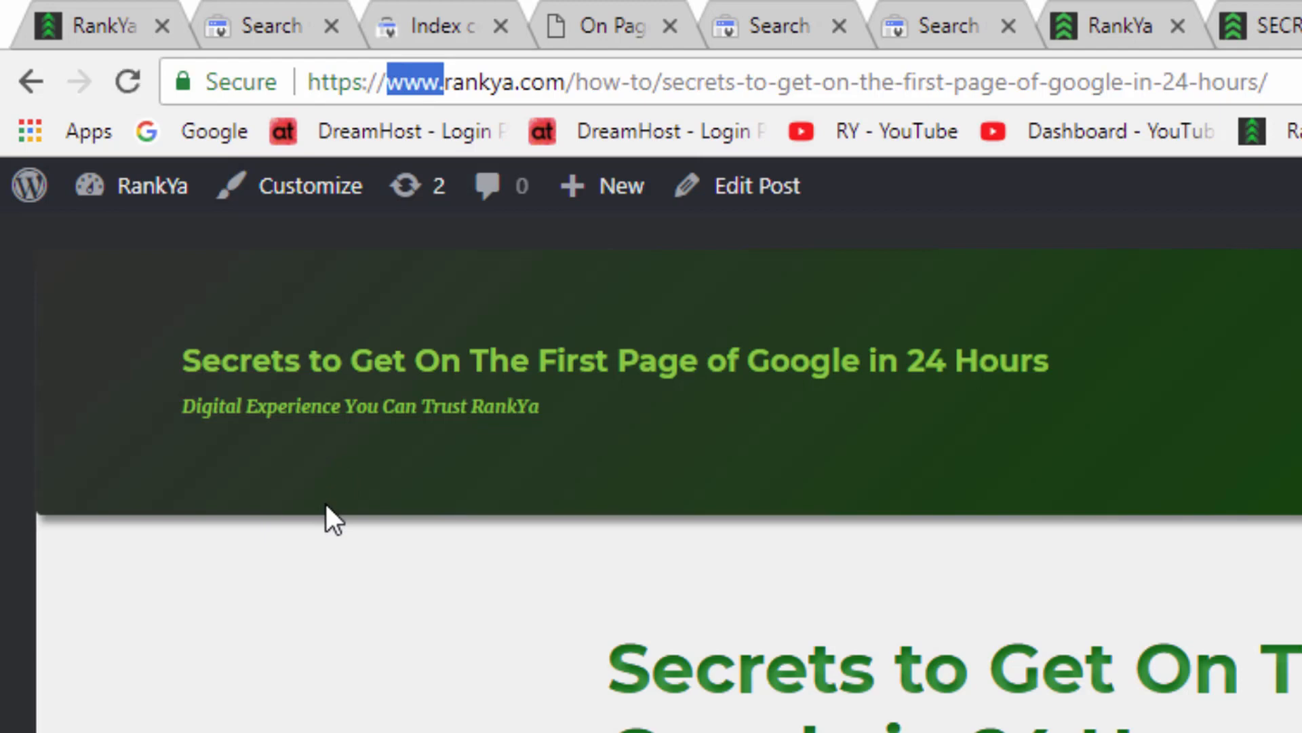
{"action": "left_click", "coordinate": [665, 82]}
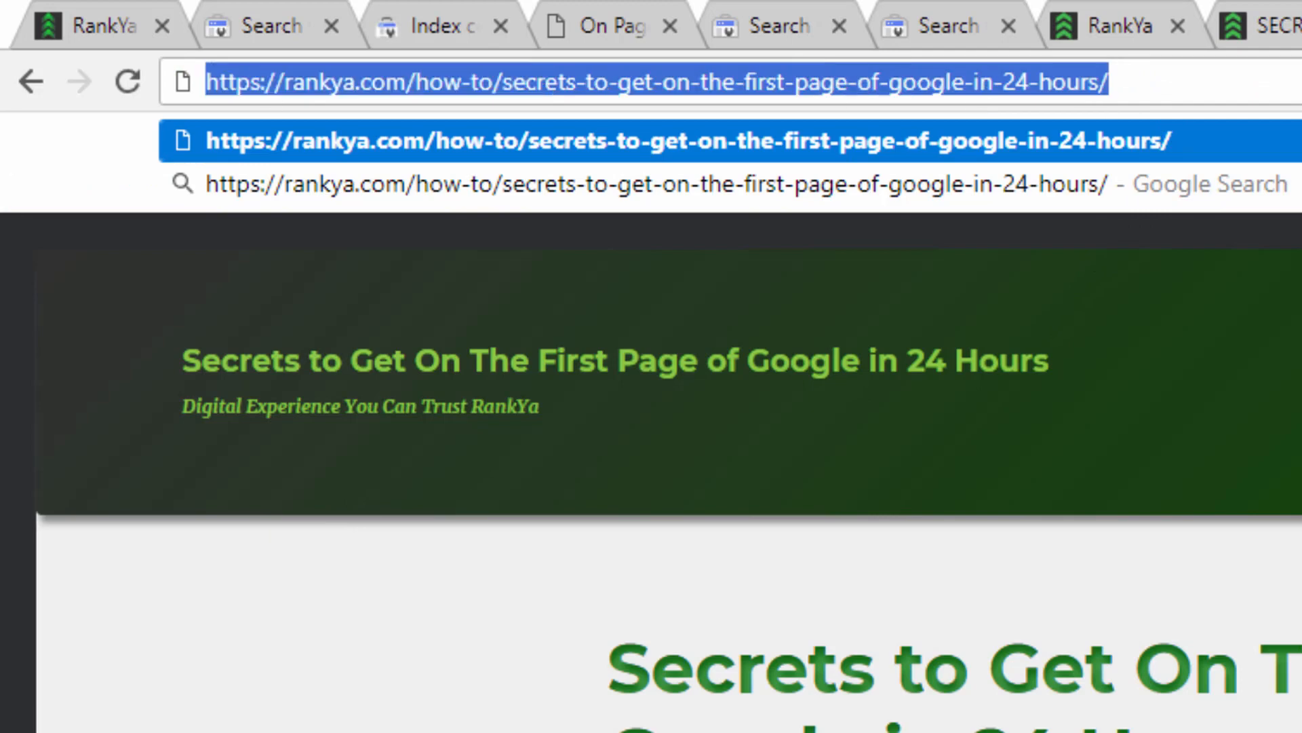
{"action": "key", "text": "Enter"}
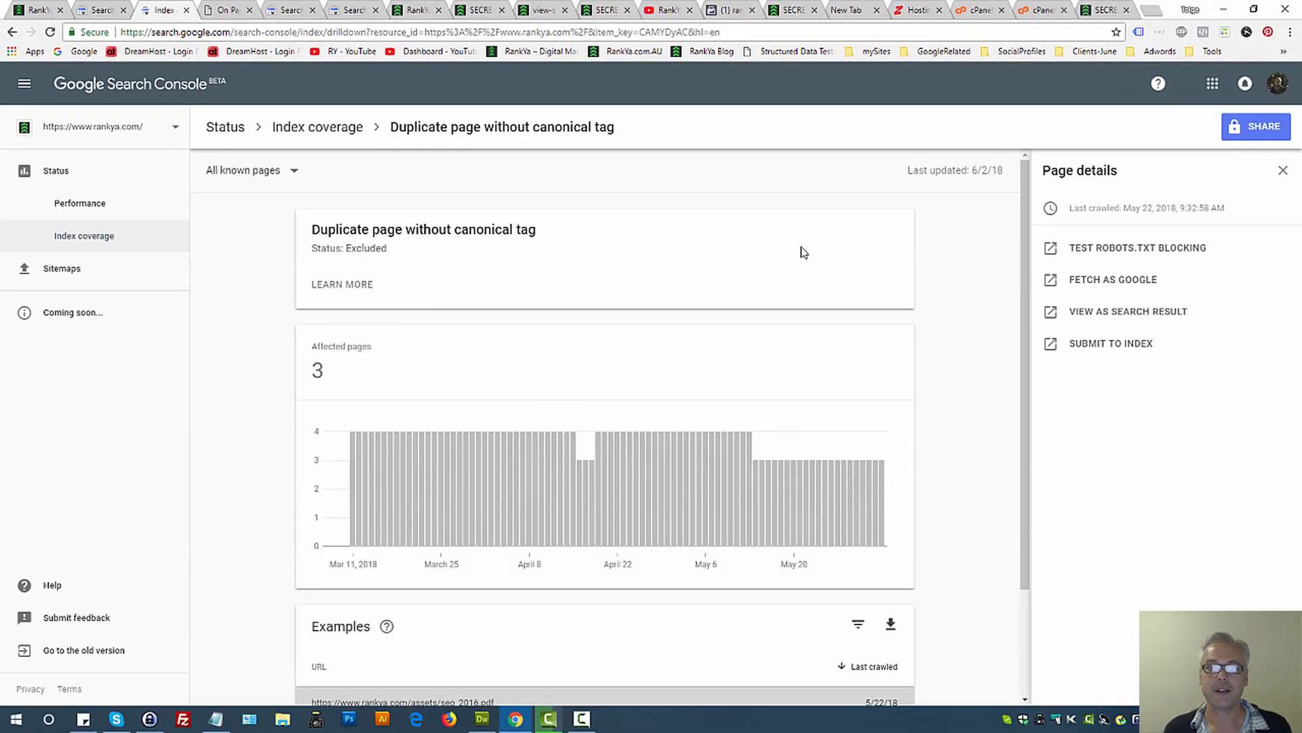
{"action": "mouse_move", "coordinate": [833, 163]}
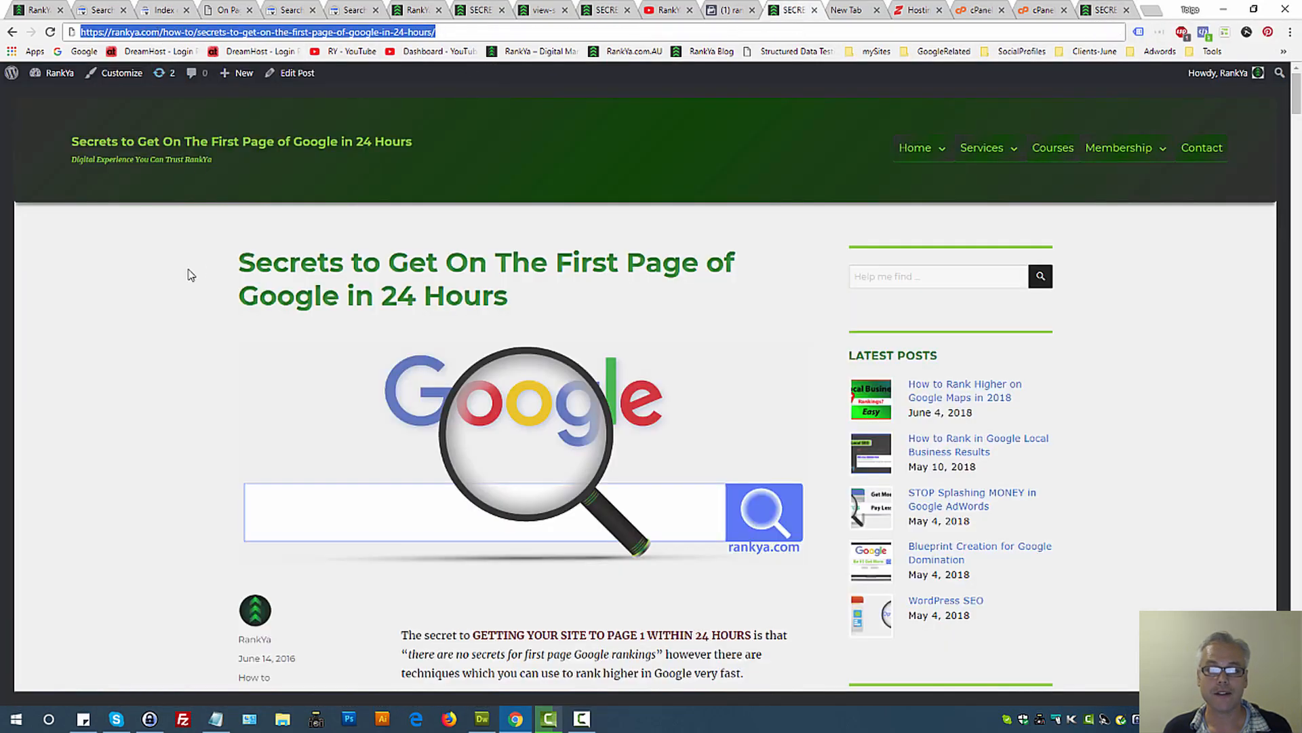
{"action": "left_click", "coordinate": [241, 72]}
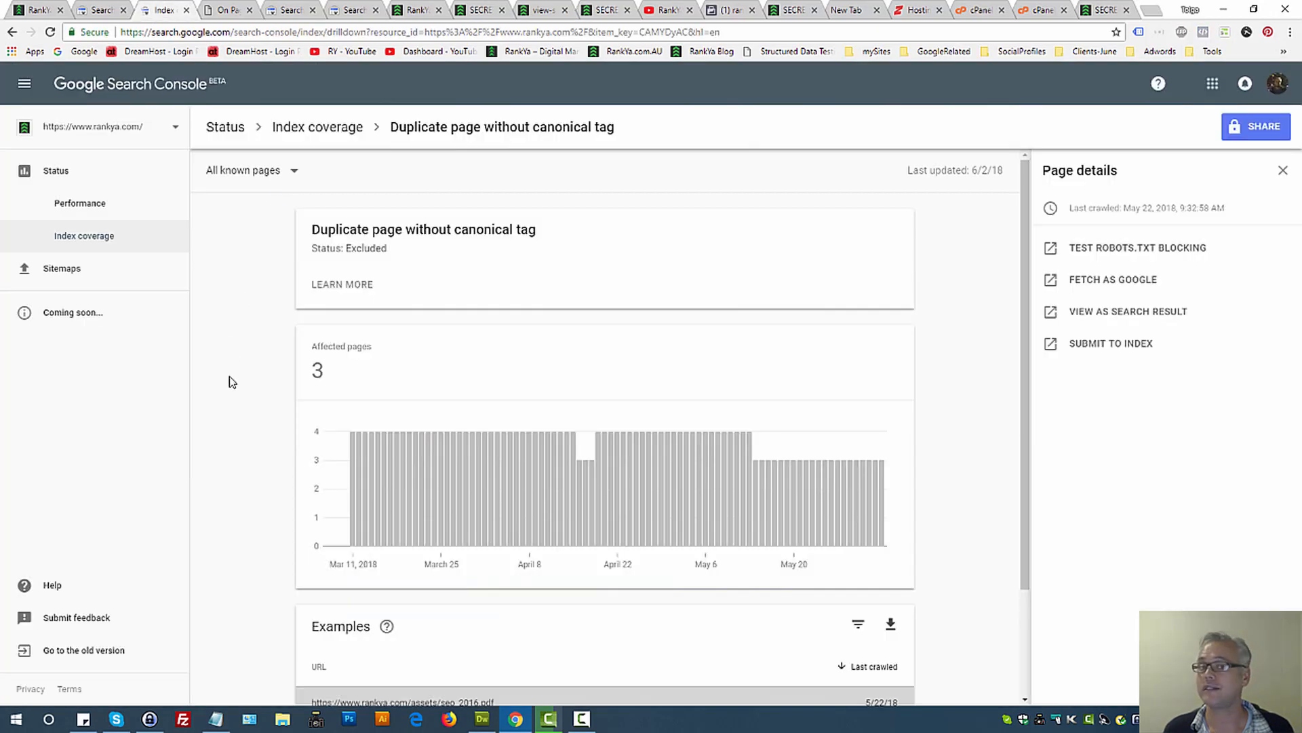
{"action": "mouse_move", "coordinate": [400, 137]}
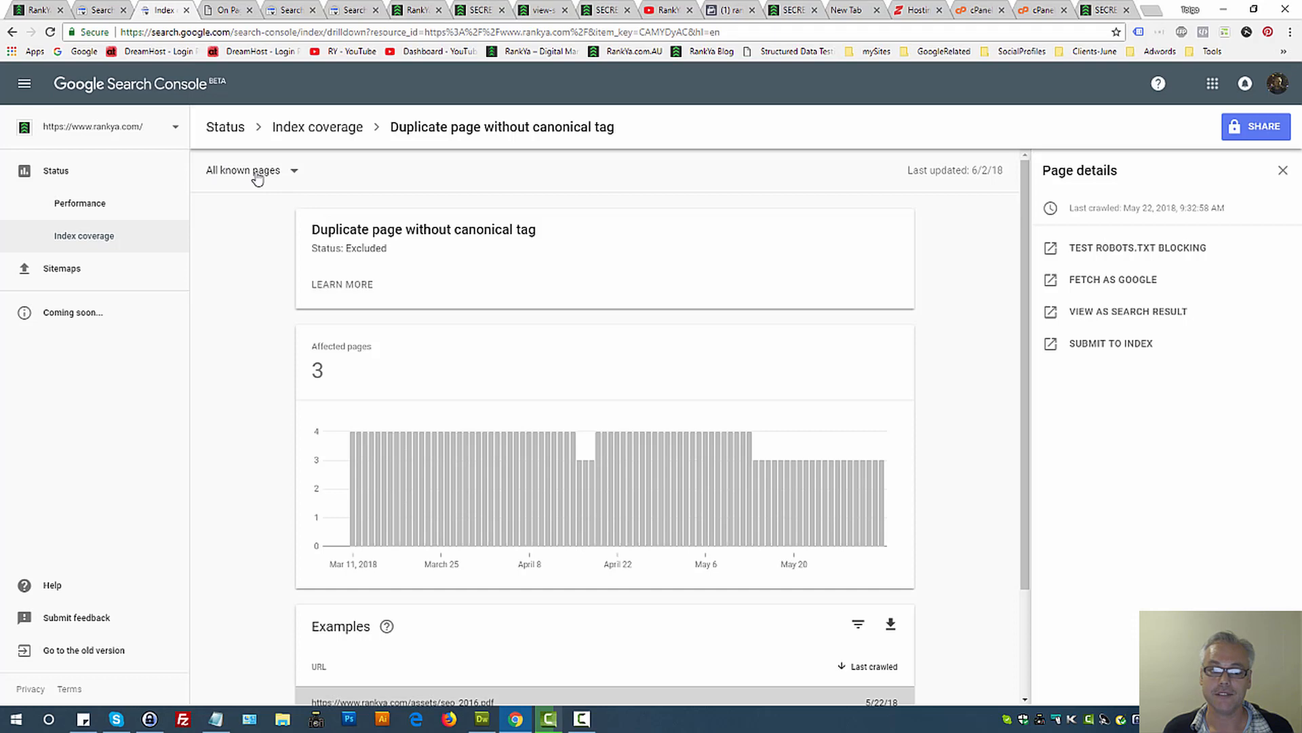
{"action": "scroll", "scroll_direction": "down", "scroll_amount": 3}
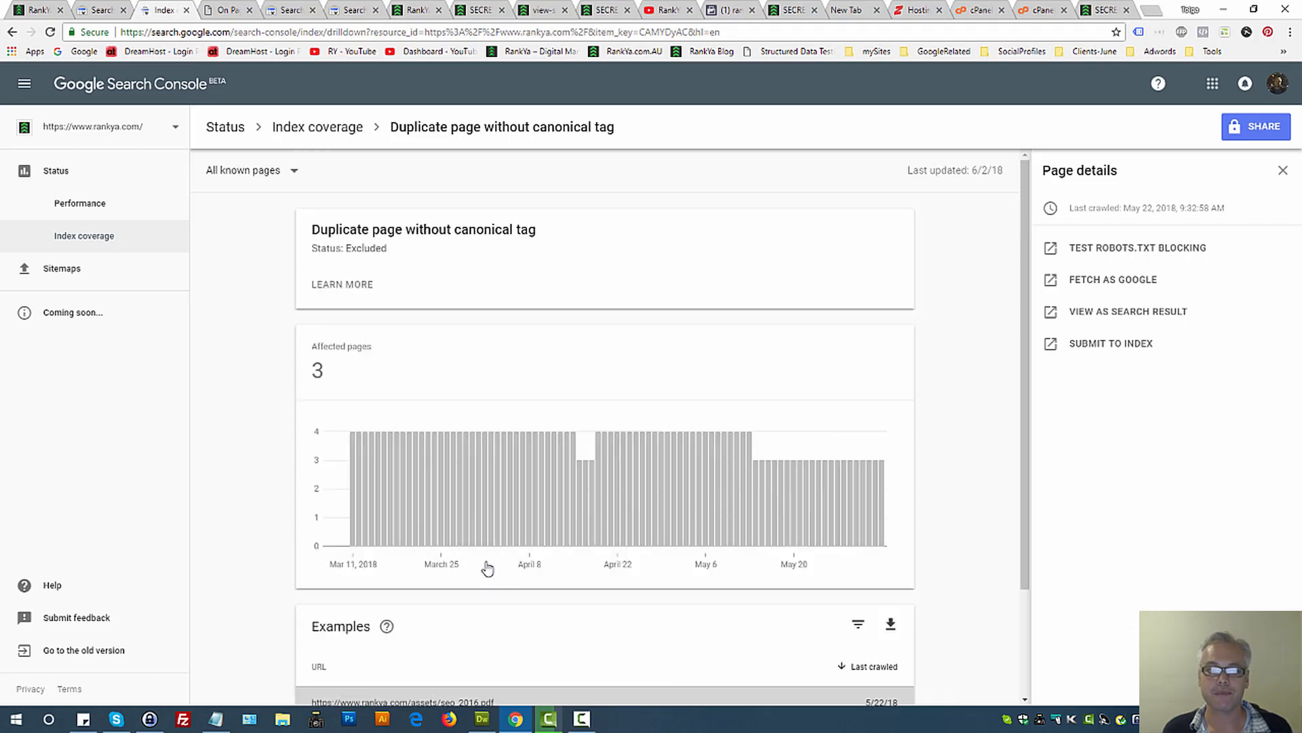
Filter the duplicate-page report by /page-sitemap.xml, then by /post-sitemap.xml
{"action": "left_click", "coordinate": [252, 170]}
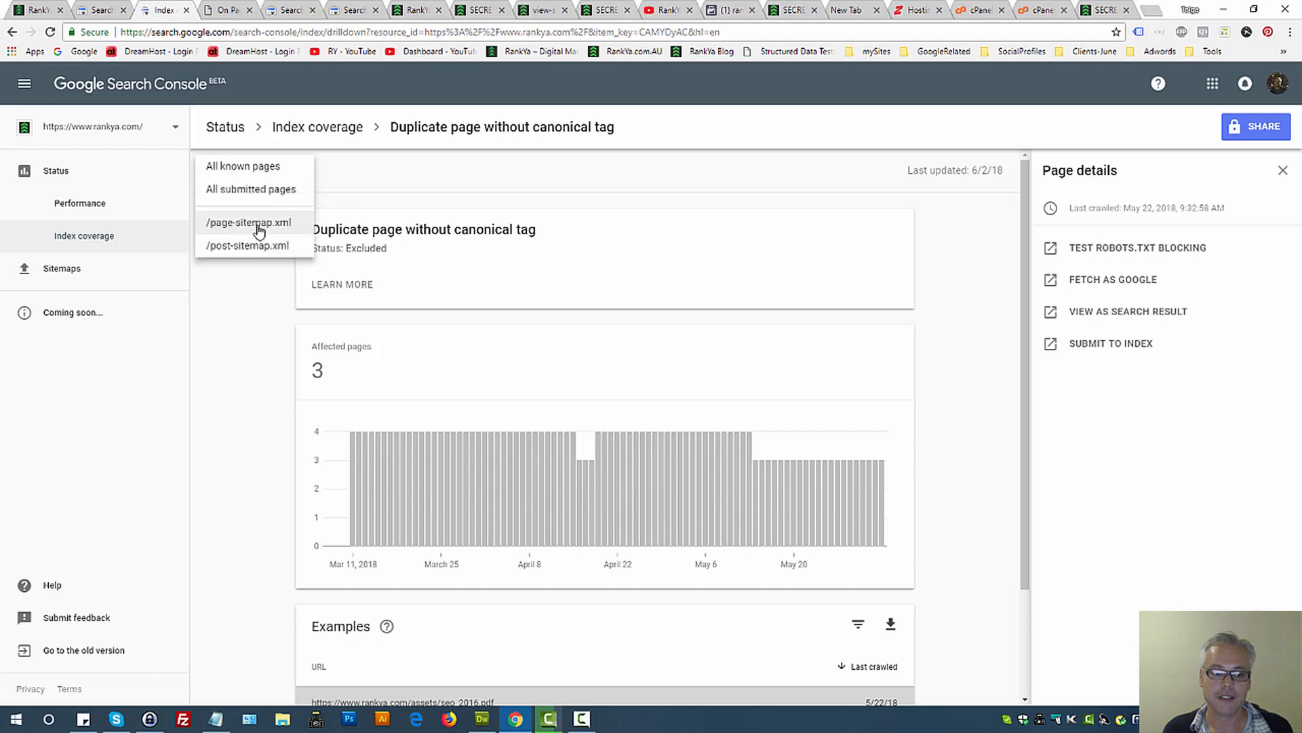
{"action": "left_click", "coordinate": [248, 222]}
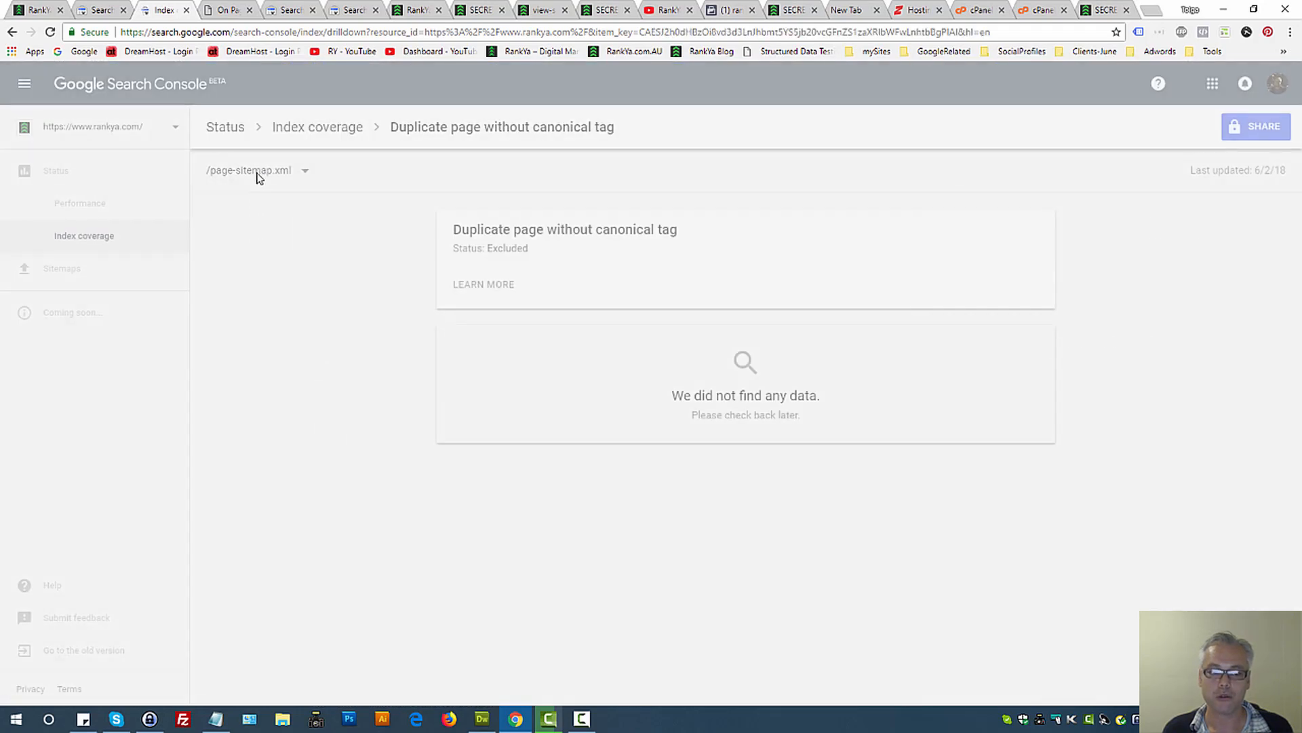
{"action": "left_click", "coordinate": [258, 170]}
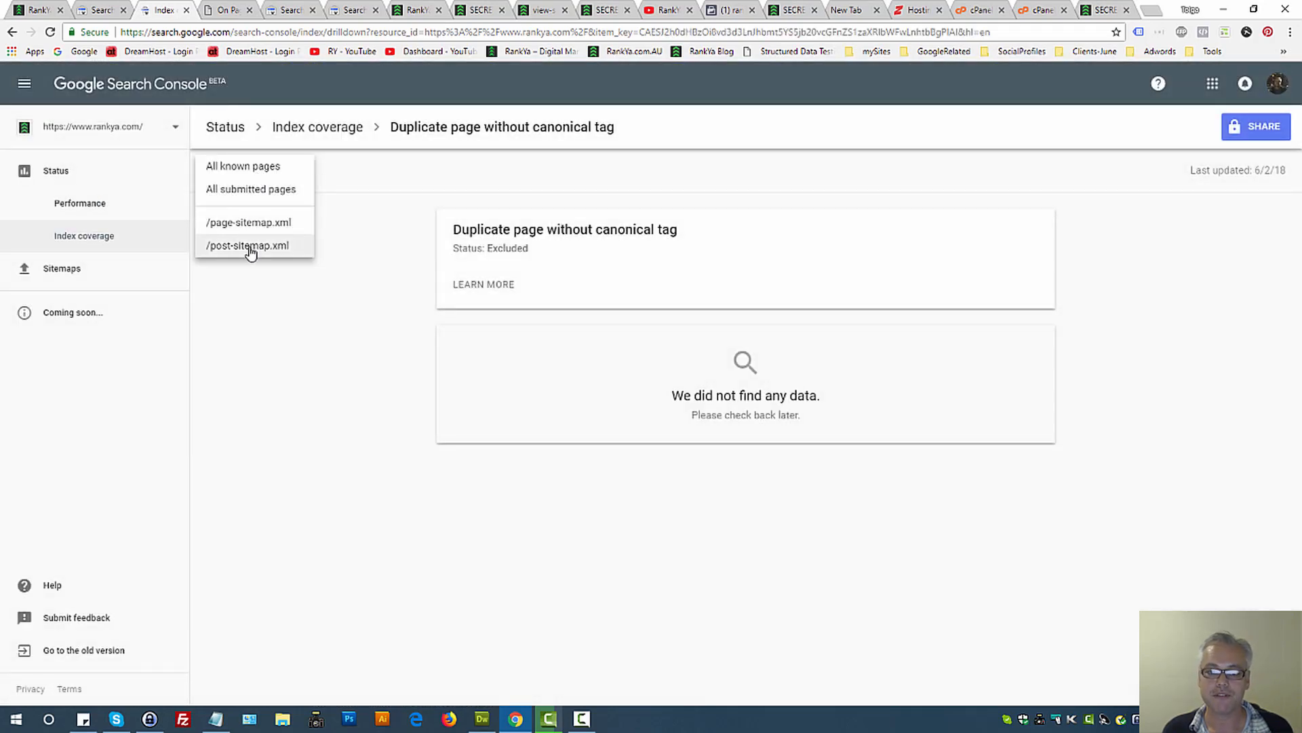
{"action": "left_click", "coordinate": [246, 245]}
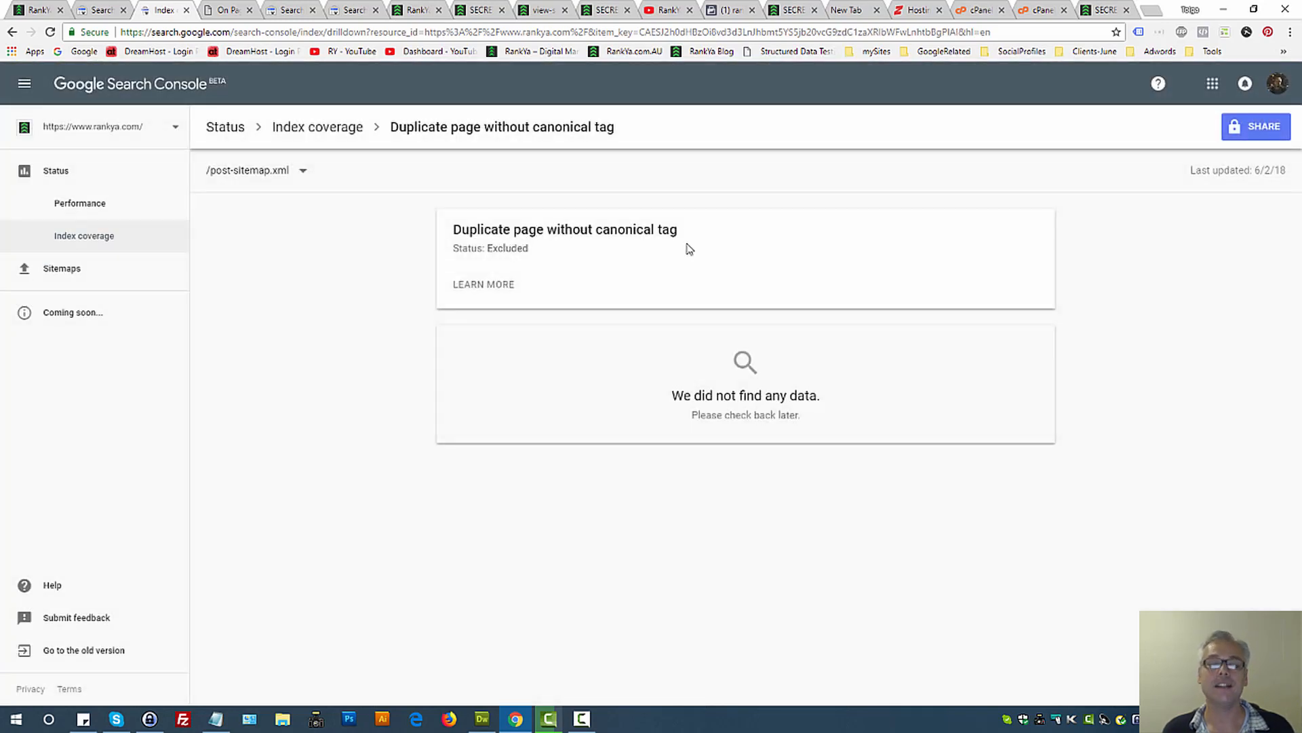
{"action": "mouse_move", "coordinate": [866, 206]}
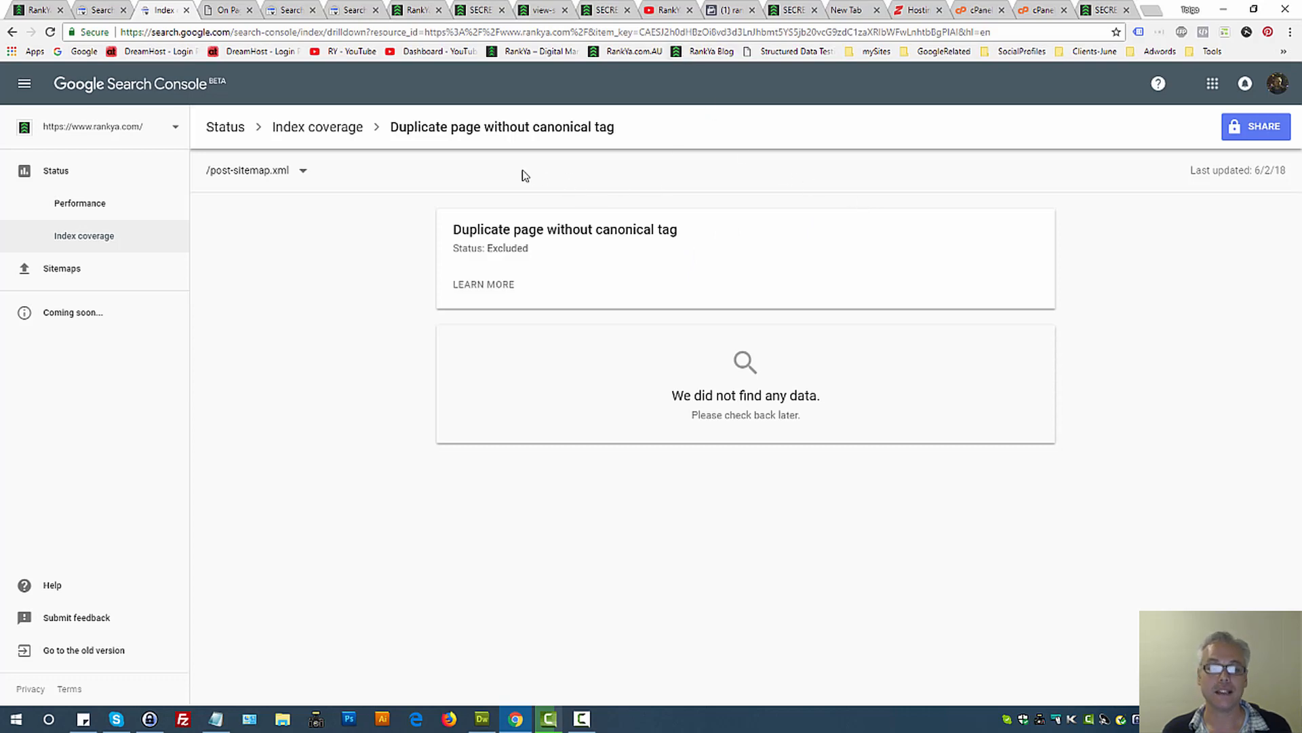
{"action": "mouse_move", "coordinate": [547, 186]}
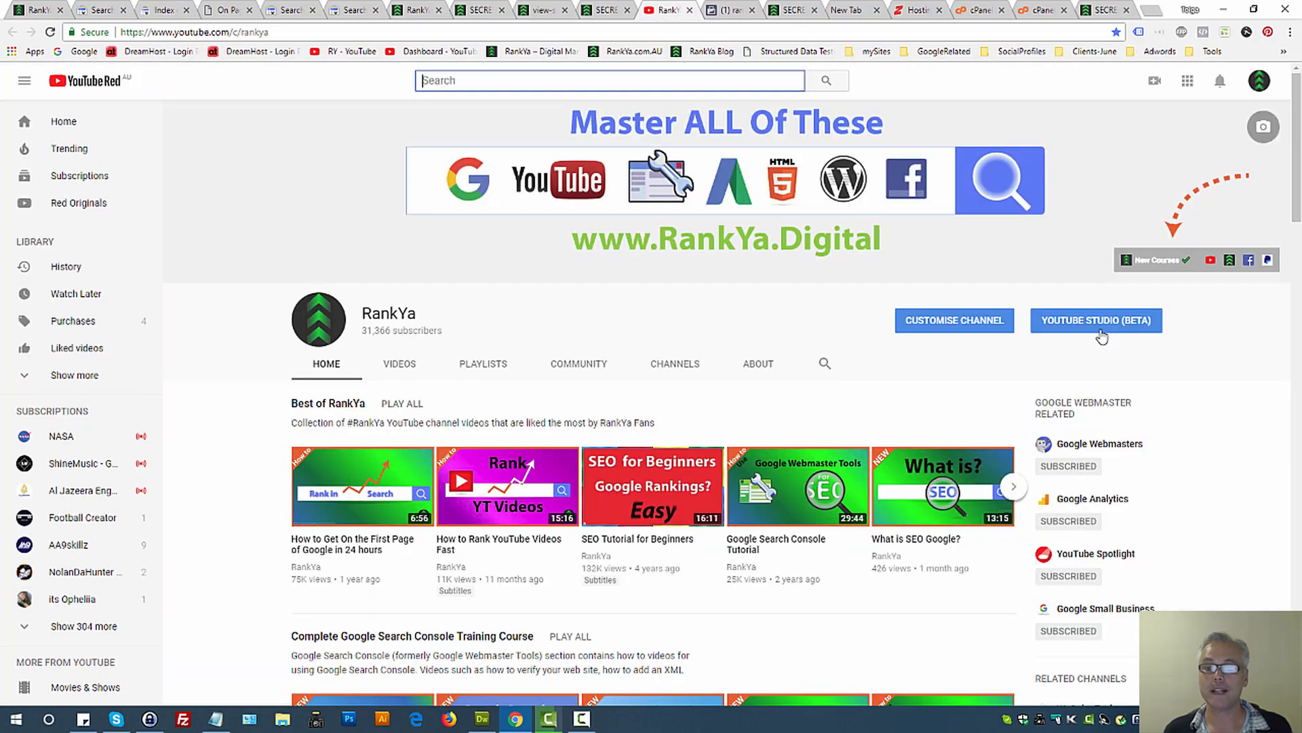
{"action": "mouse_move", "coordinate": [1205, 371]}
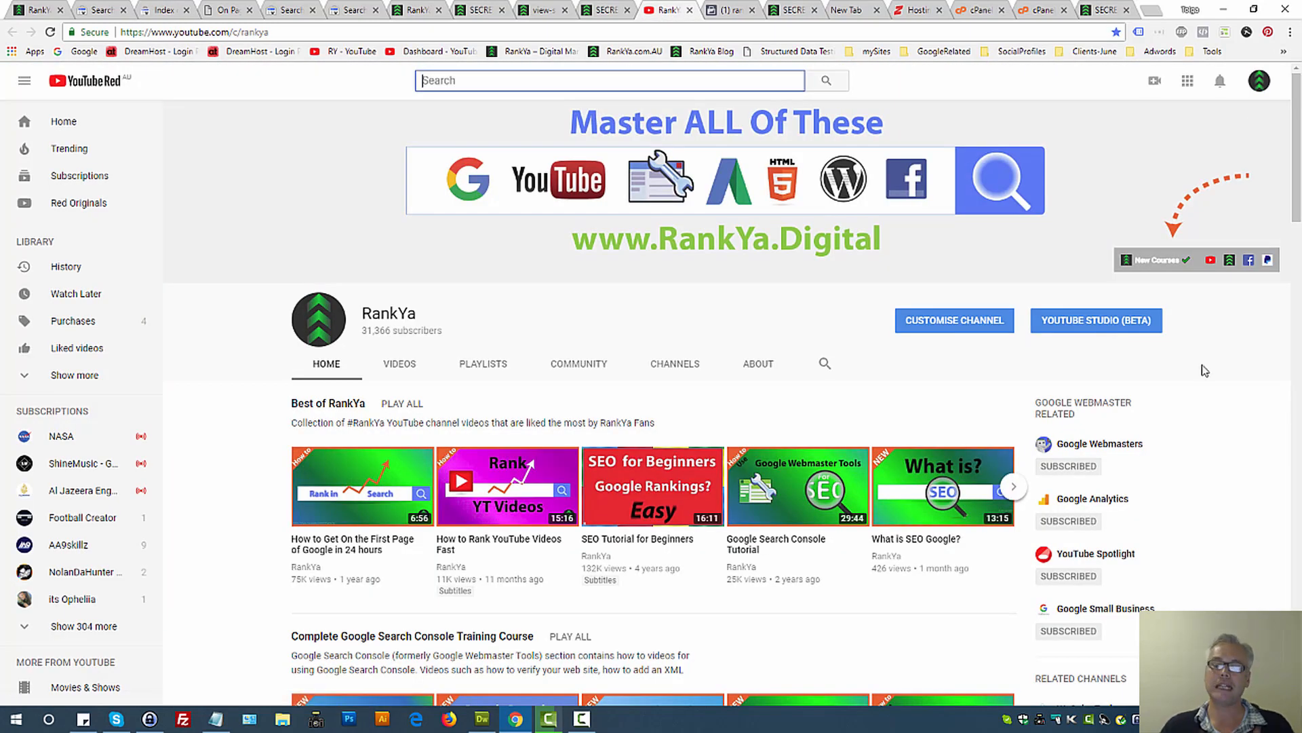